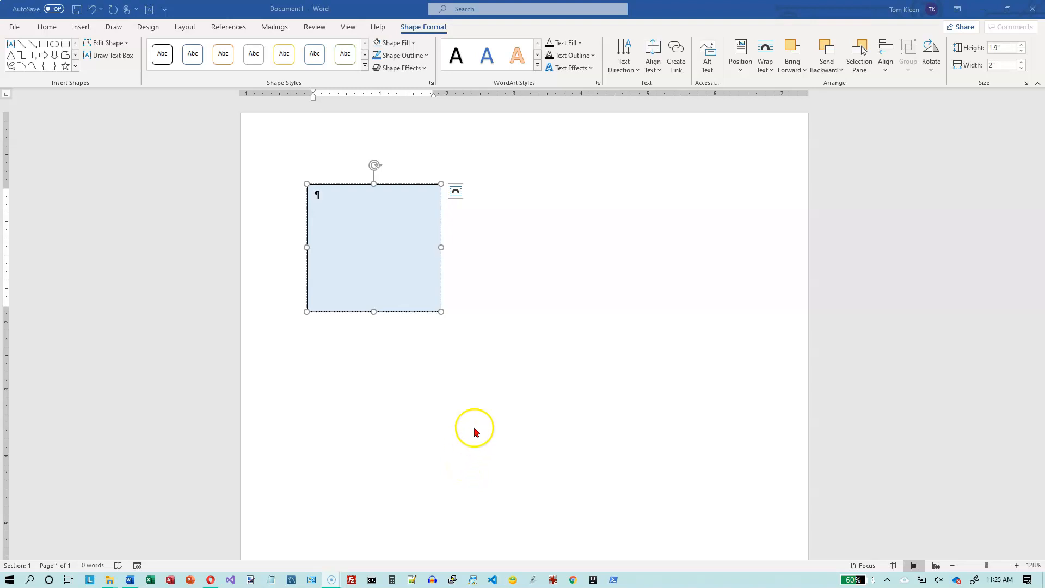
mouse_move(441, 327)
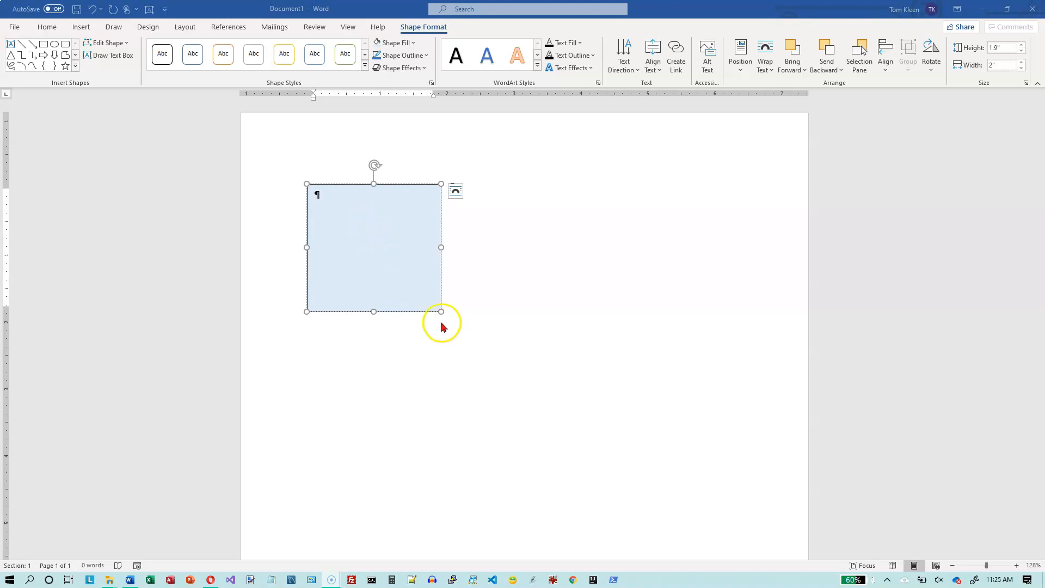
mouse_move(672, 155)
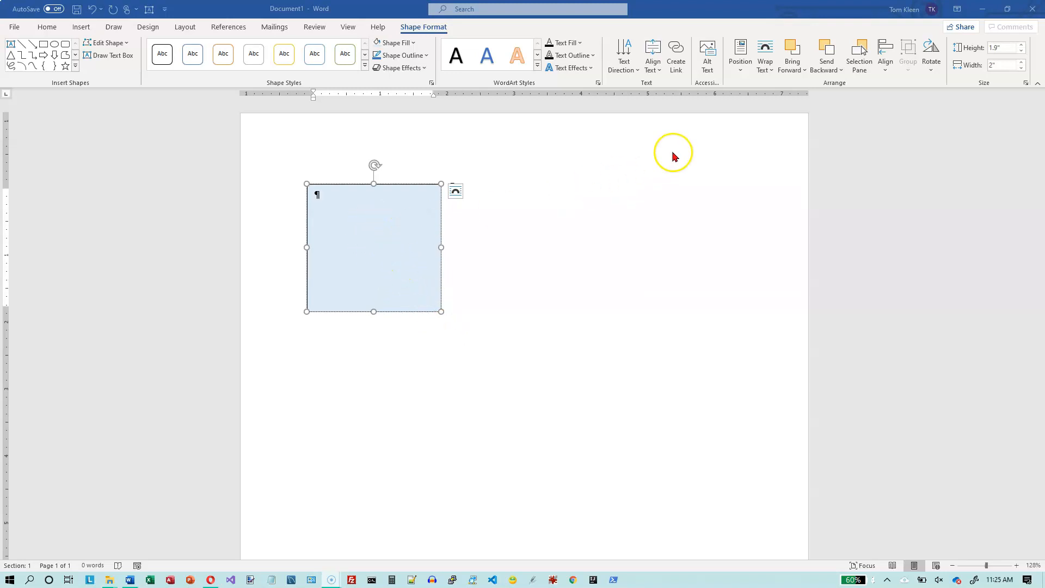
mouse_move(740, 54)
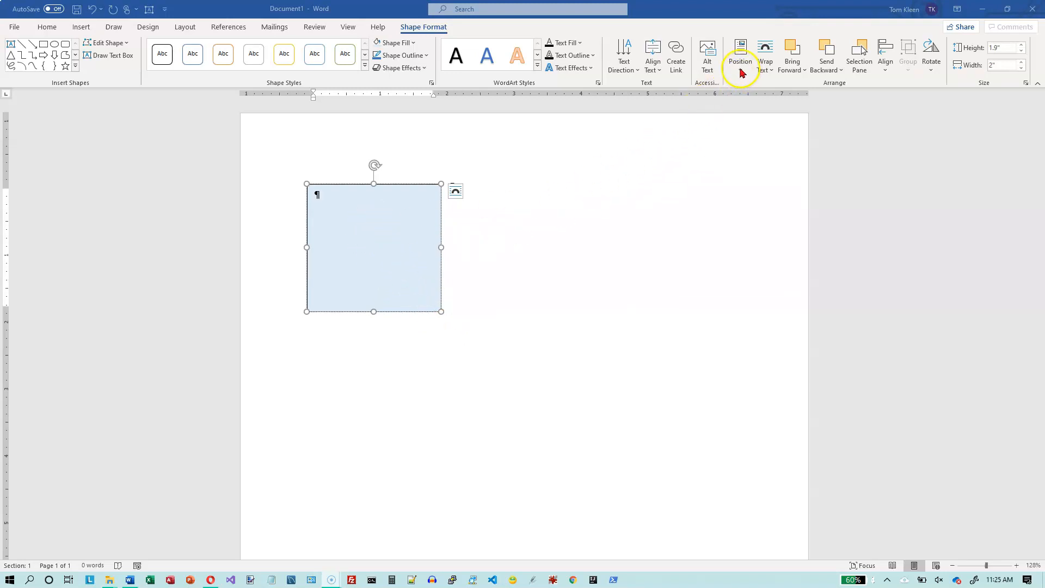
mouse_move(428, 27)
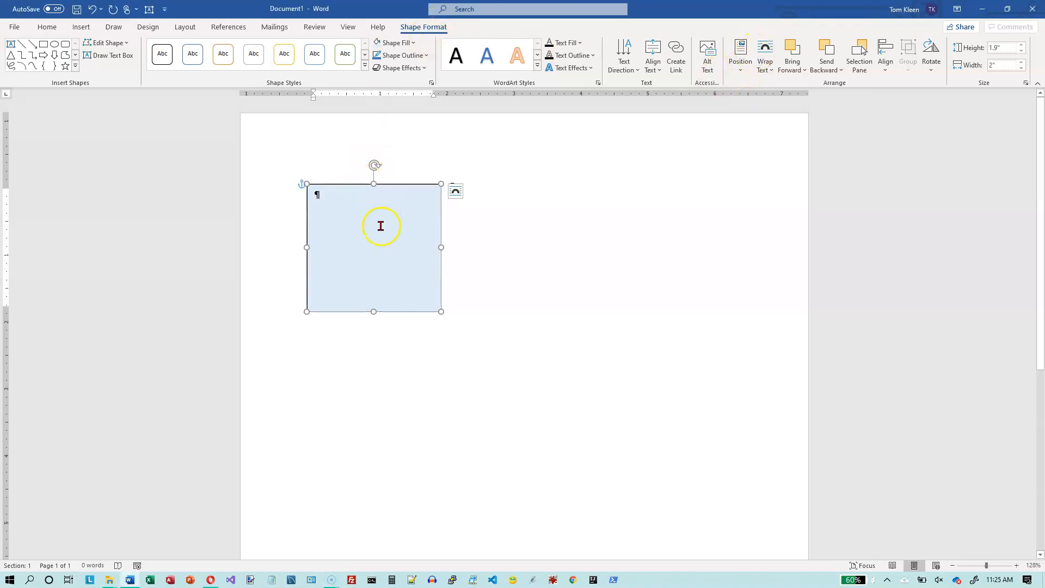
mouse_move(390, 184)
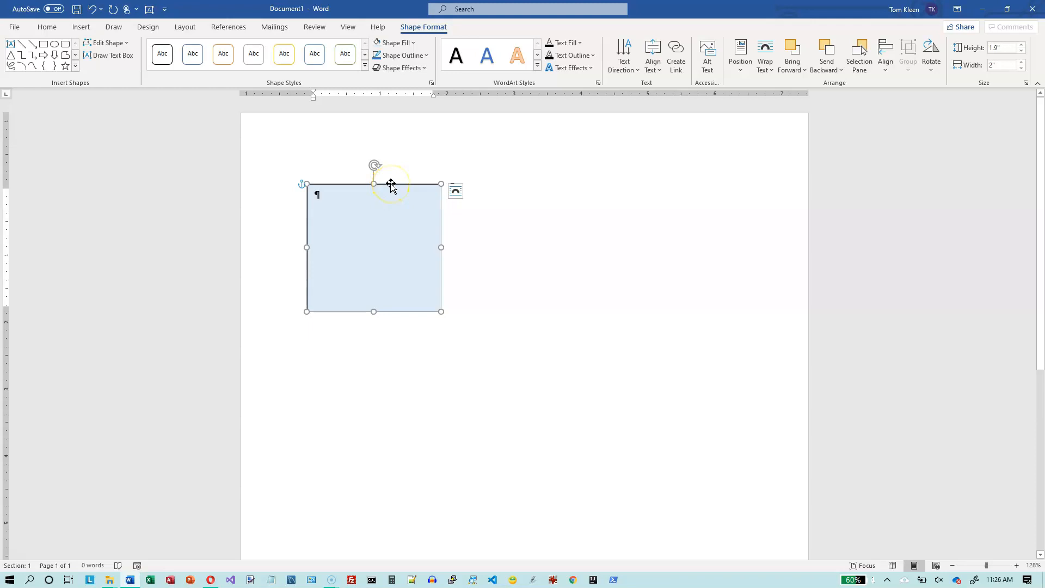
mouse_move(389, 188)
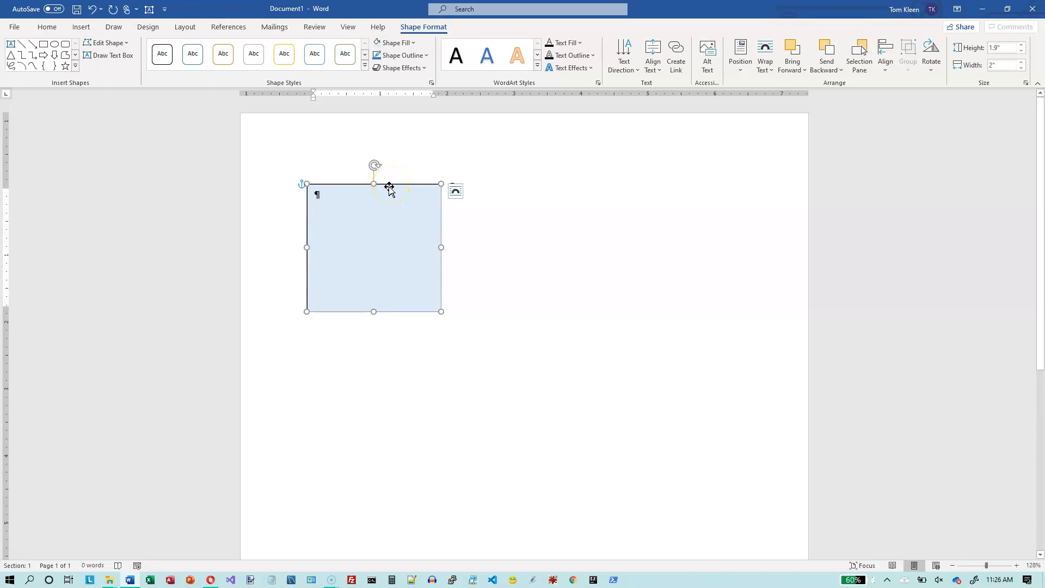
mouse_move(418, 194)
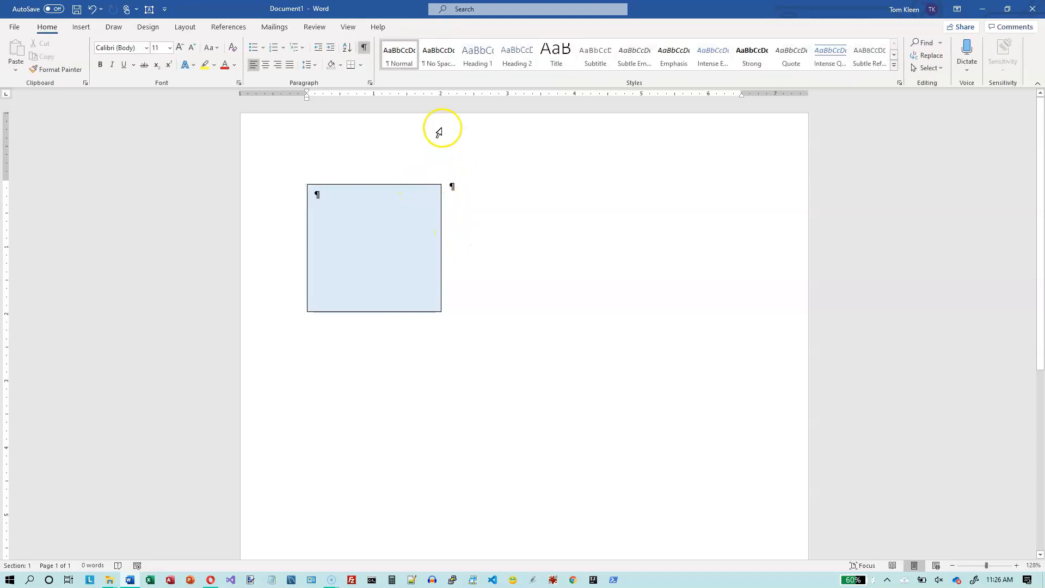
mouse_move(396, 185)
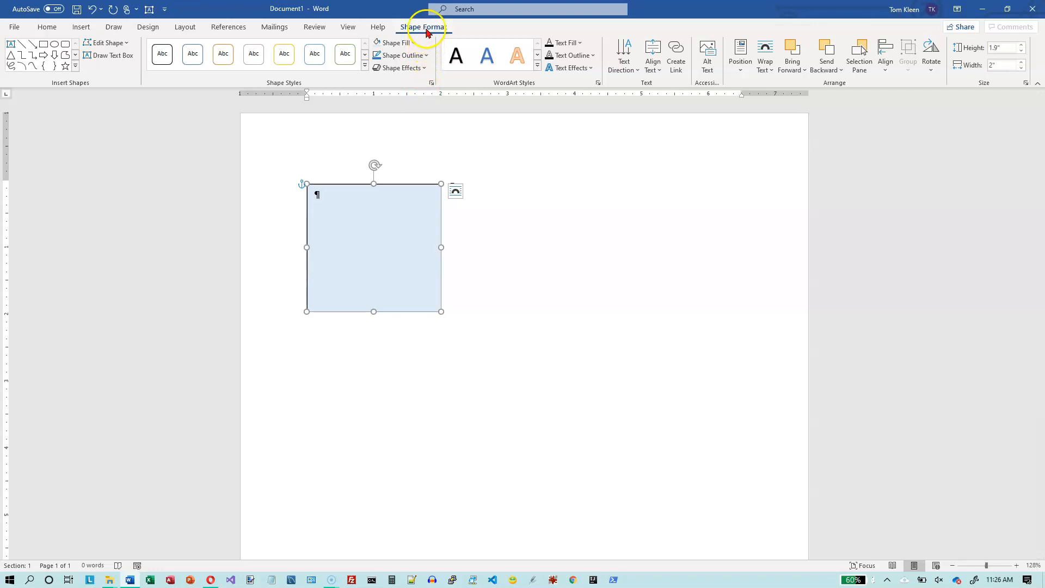
mouse_move(700, 85)
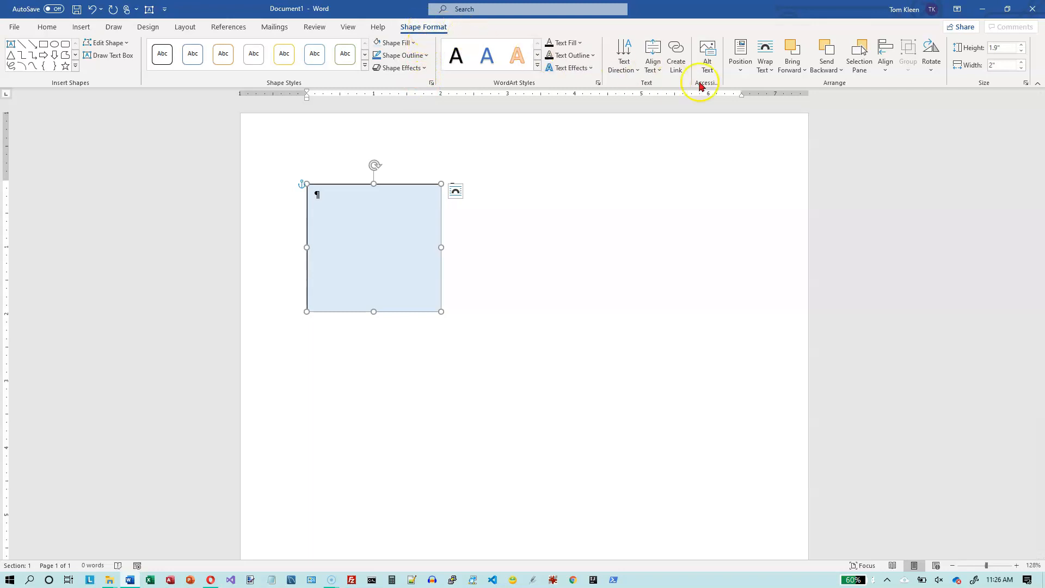
mouse_move(740, 53)
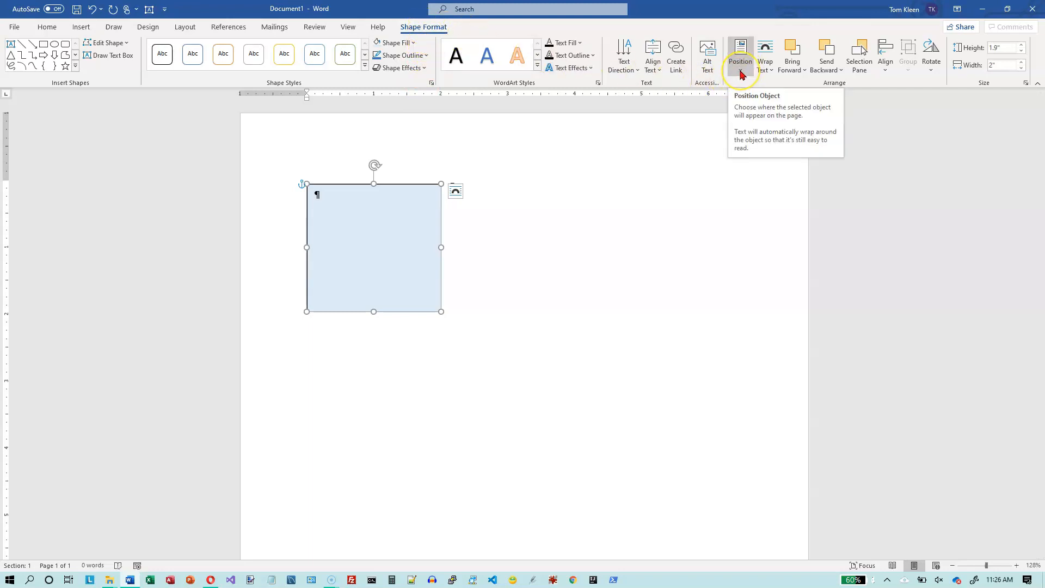
Show the Layout dialog's Position tab for the text box via More Layout Options and nudge the dialog aside
click(740, 53)
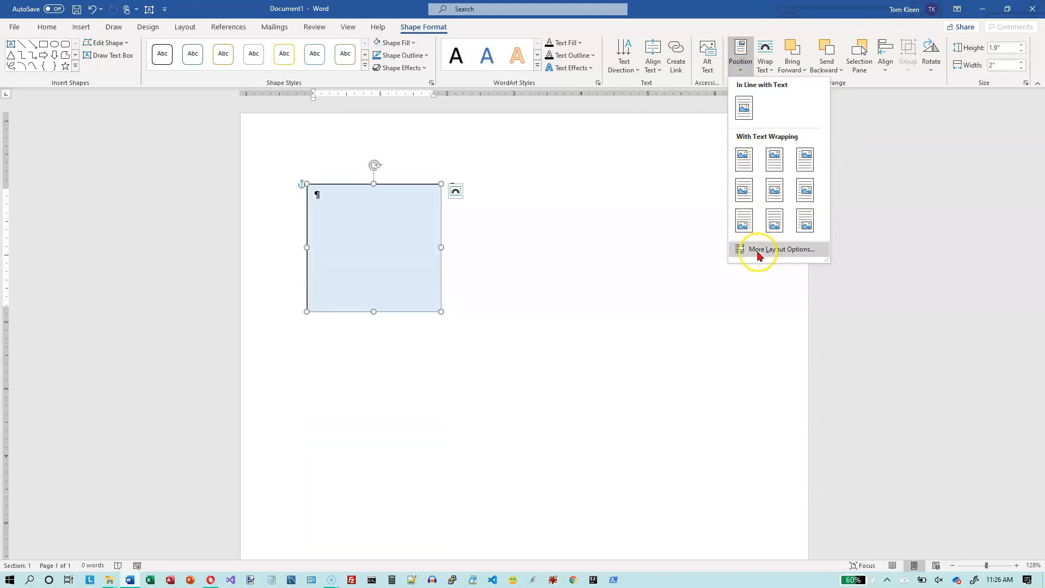
click(779, 248)
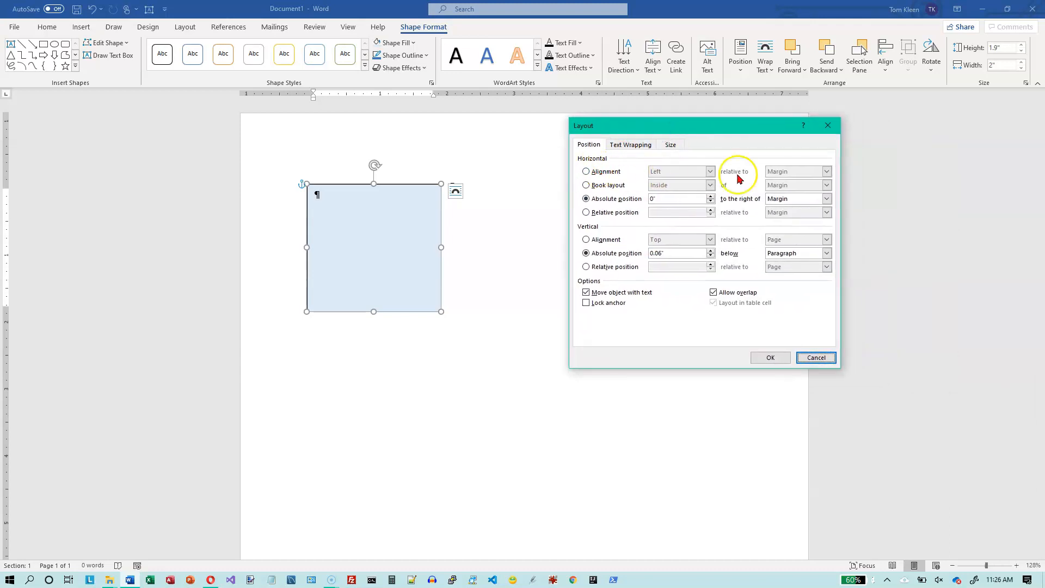
mouse_move(559, 212)
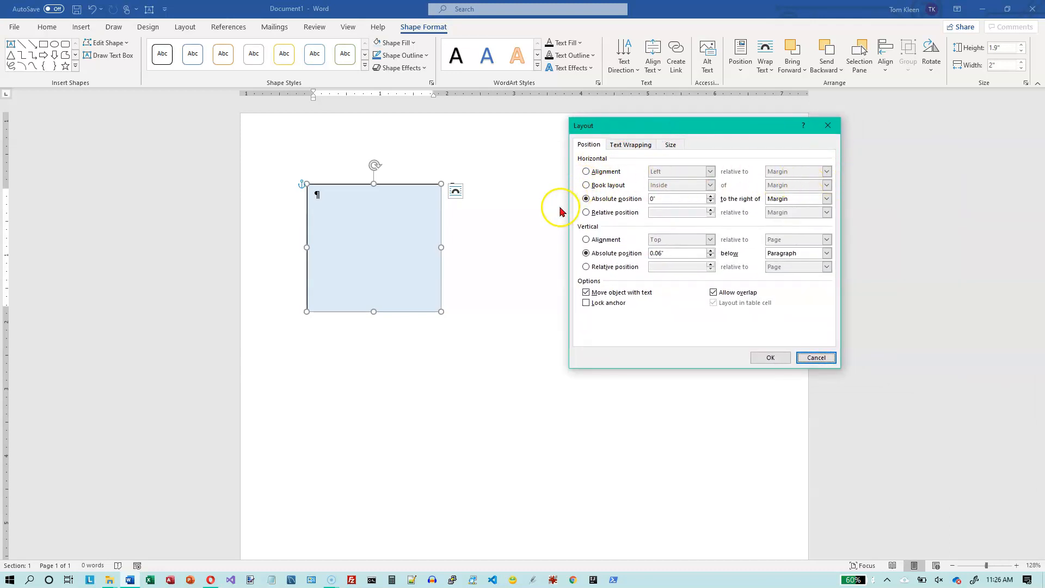
mouse_move(679, 198)
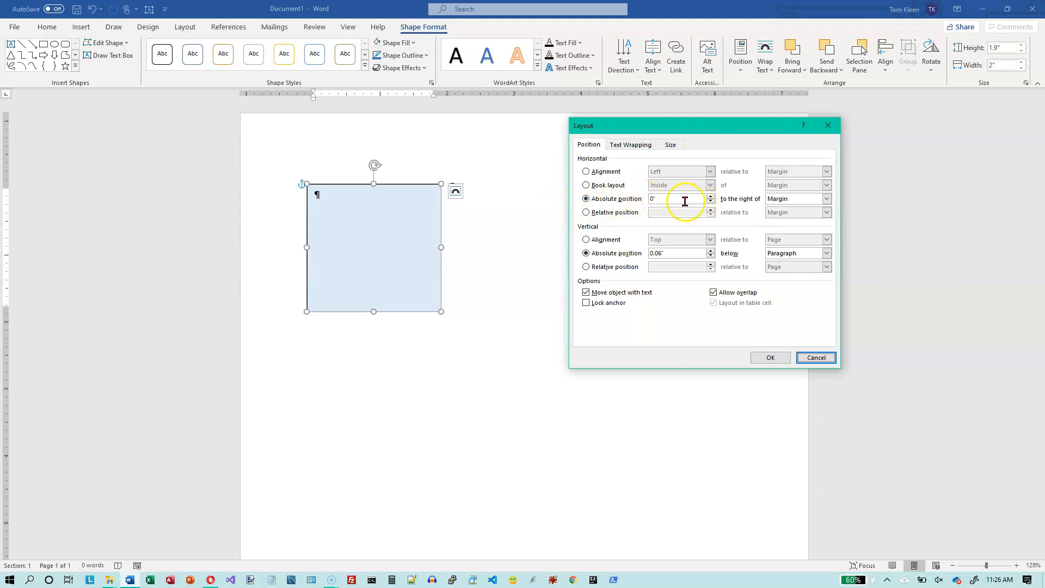
drag(666, 124, 669, 149)
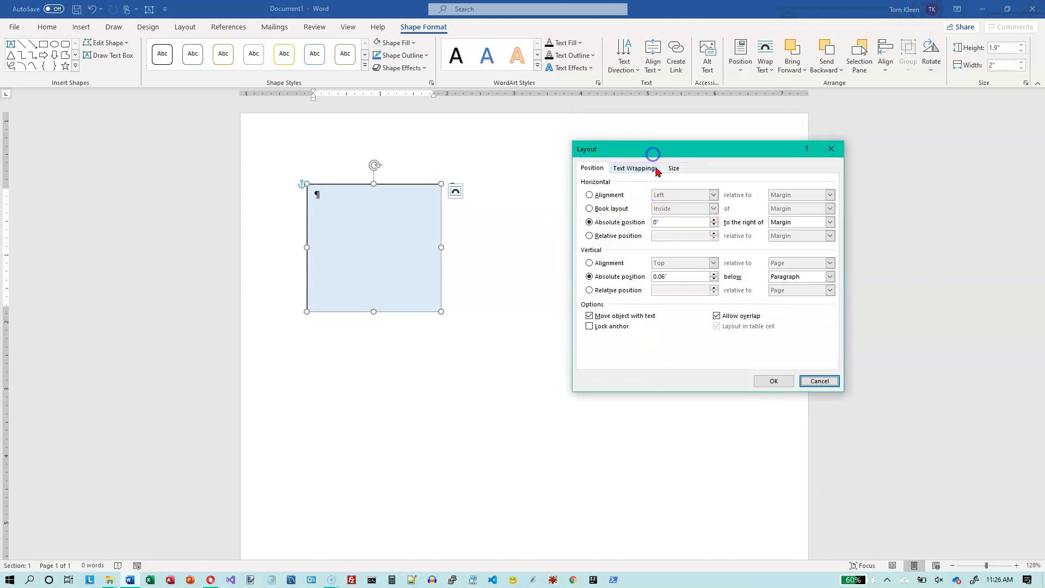
mouse_move(674, 230)
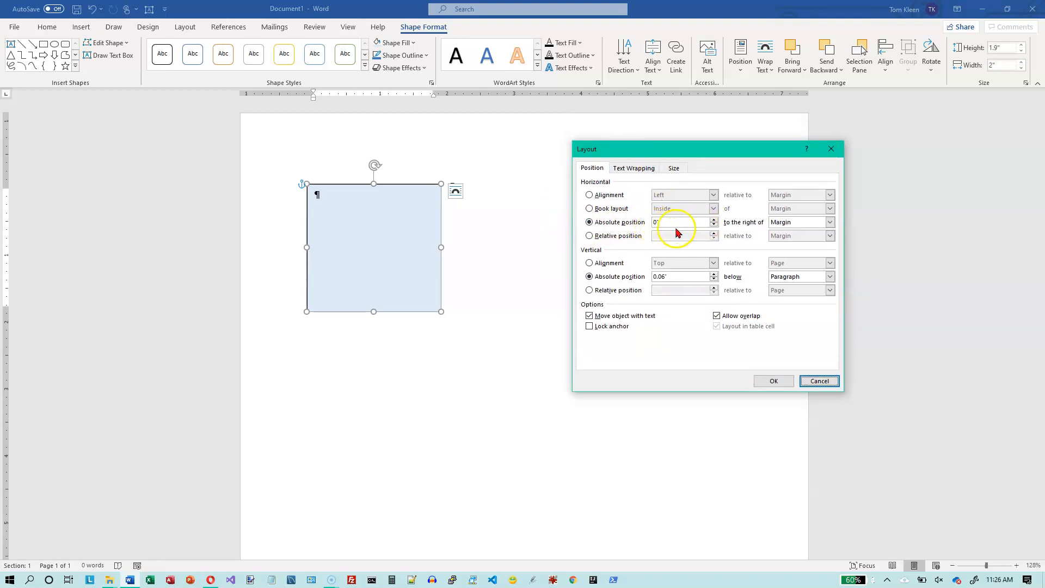
mouse_move(242, 153)
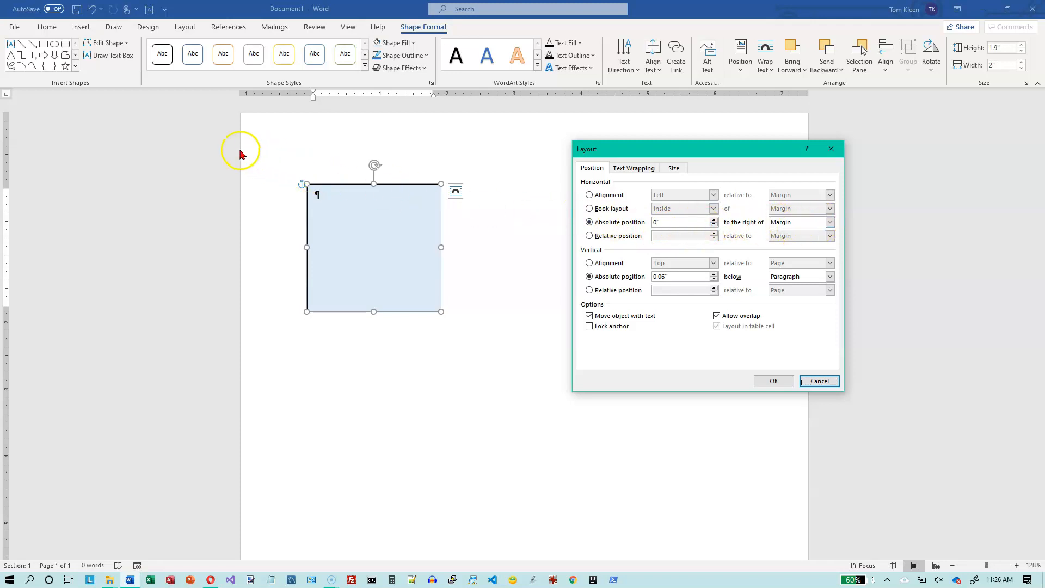
mouse_move(296, 100)
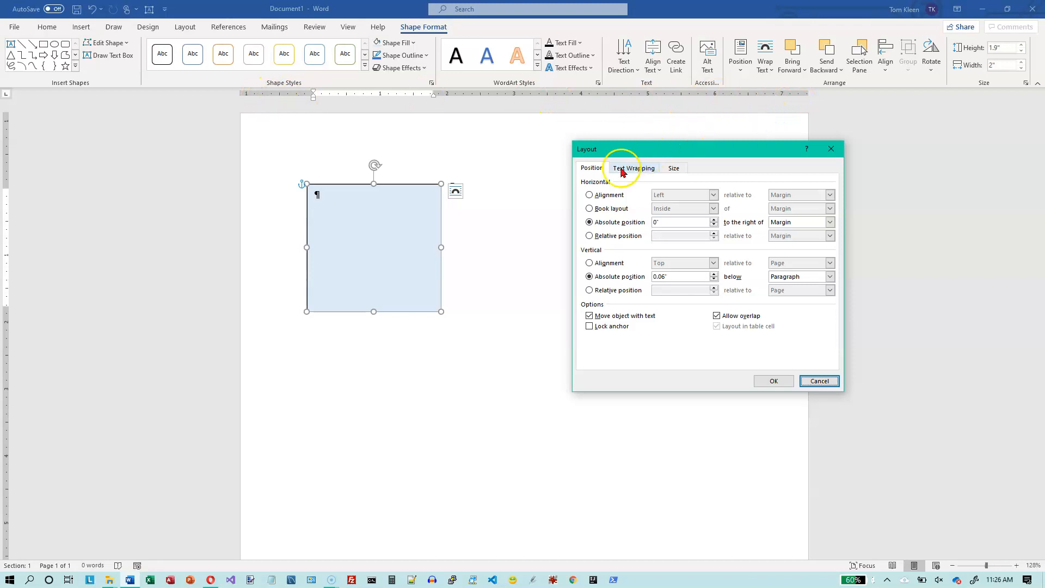
mouse_move(463, 216)
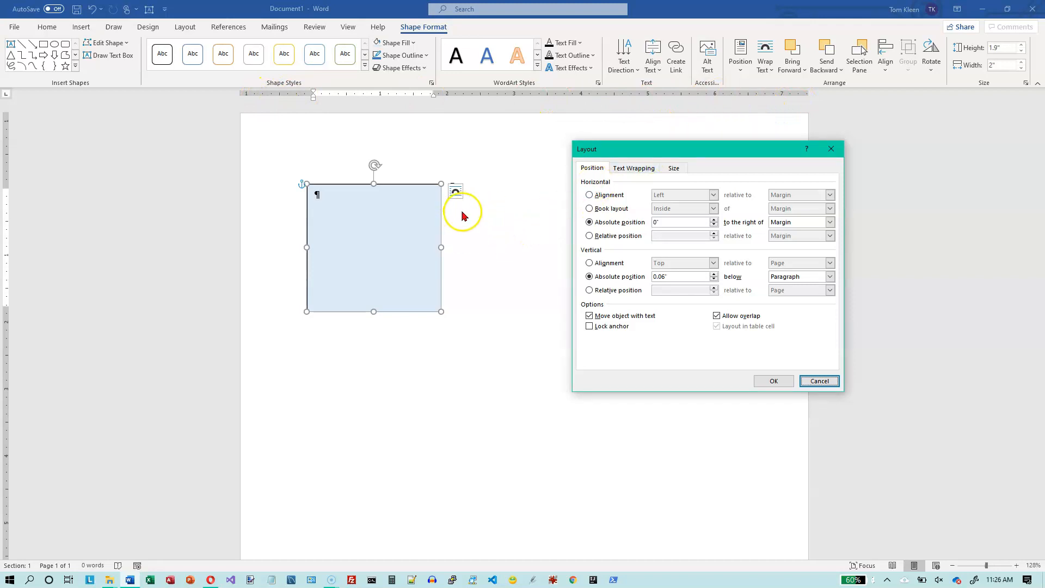
Cancel the Layout dialog without changes and reselect the light blue text box
click(818, 381)
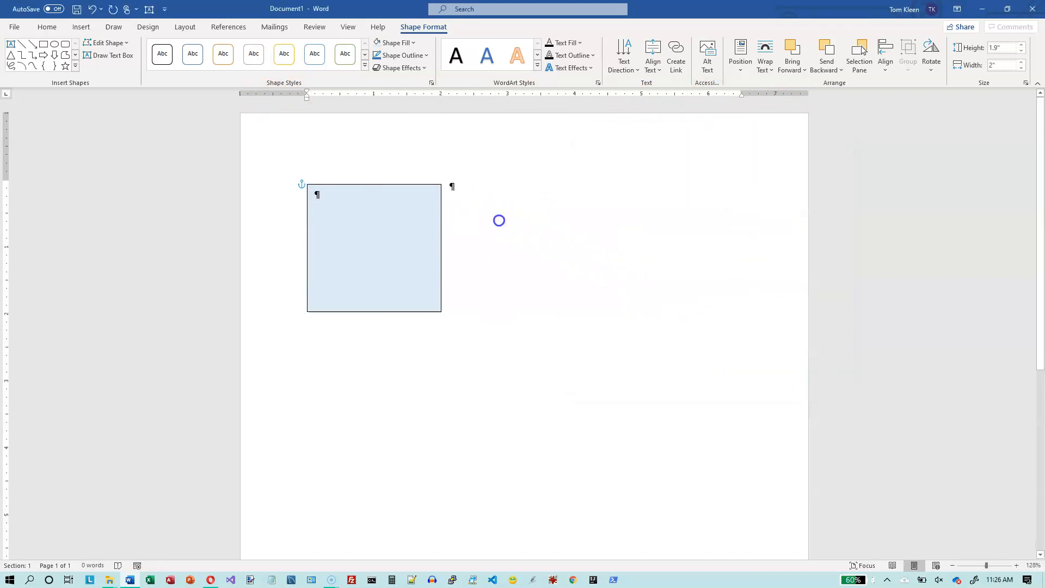
click(767, 114)
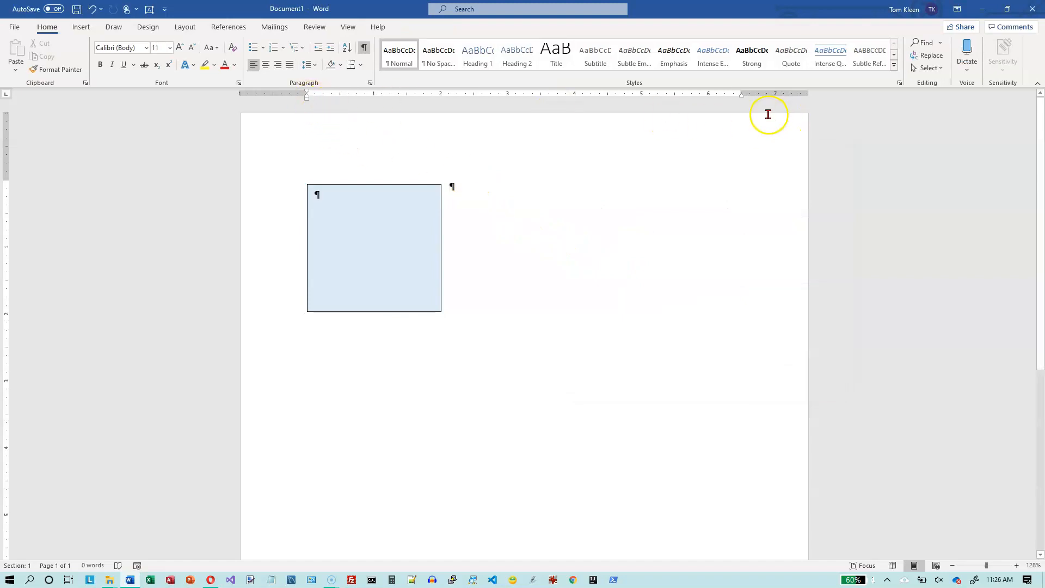
mouse_move(287, 104)
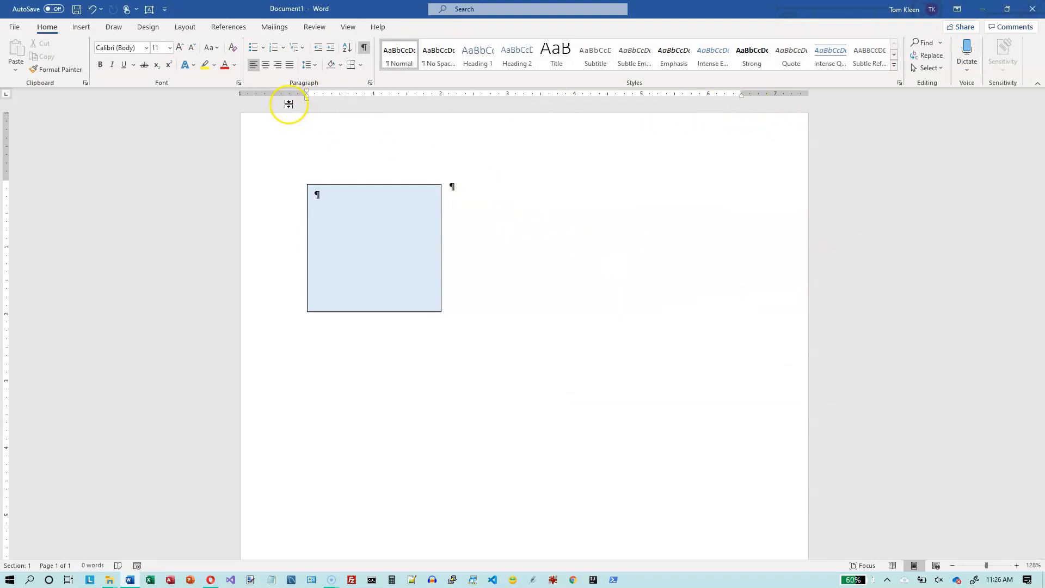
mouse_move(716, 125)
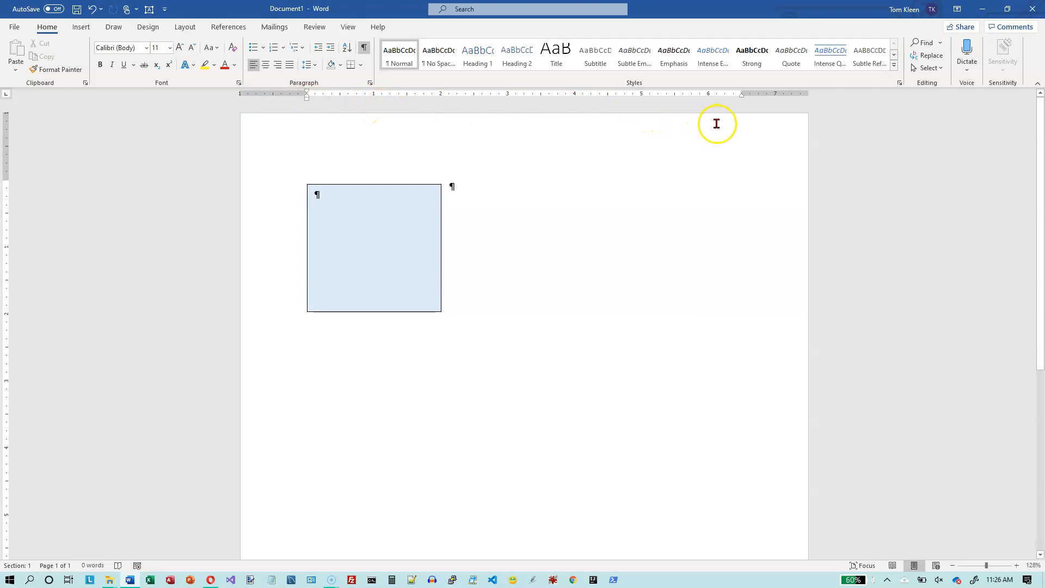
mouse_move(700, 104)
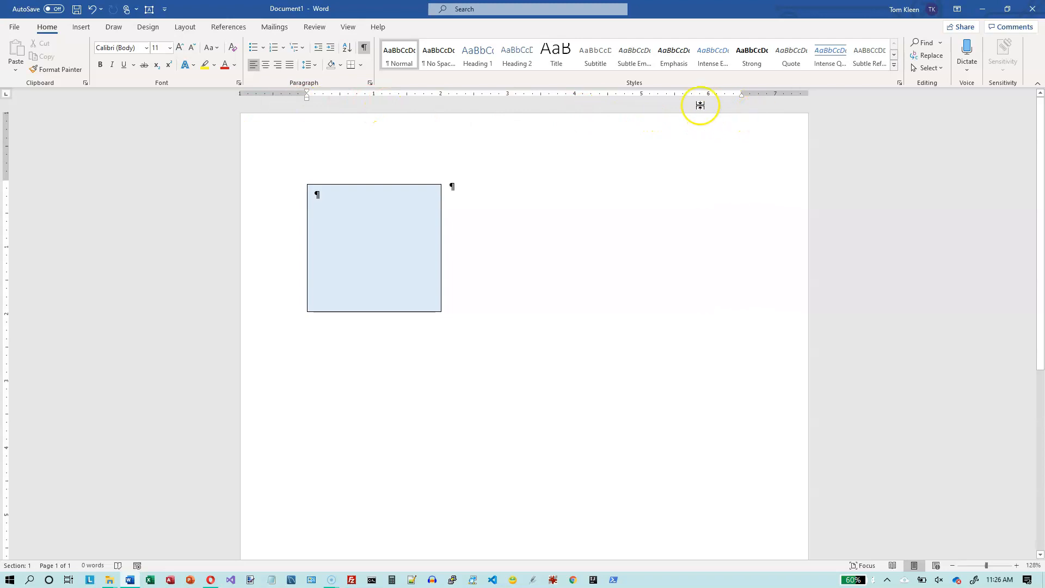
mouse_move(728, 103)
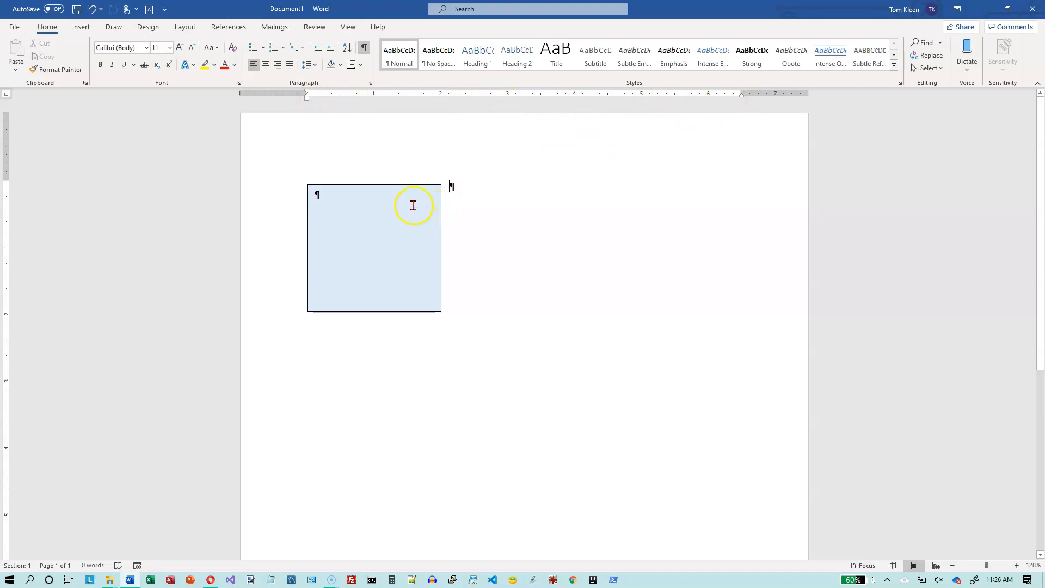
click(373, 247)
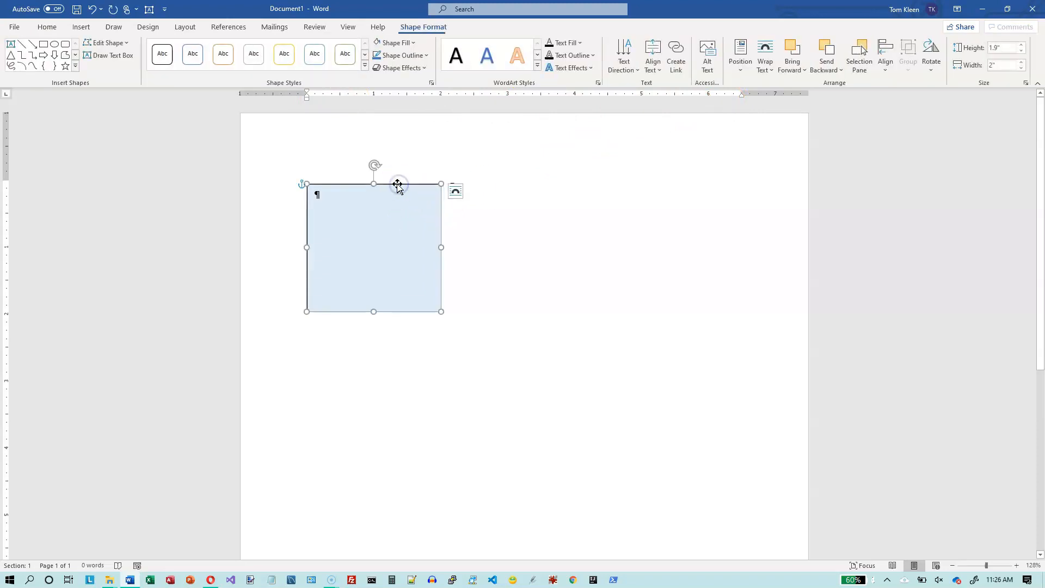
Set the text box's horizontal absolute position to 0" to the right of Page and apply it
click(739, 55)
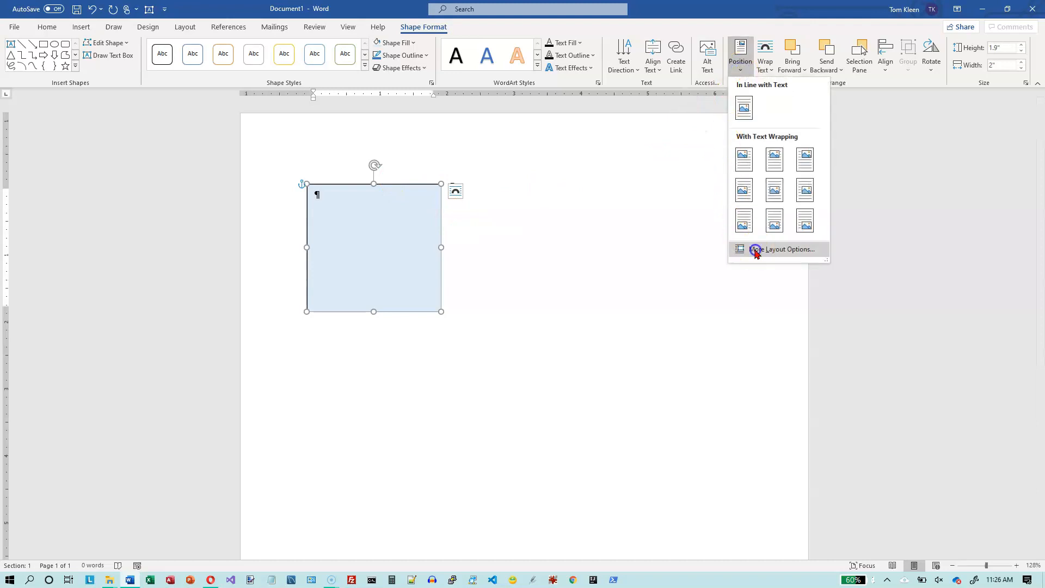
click(787, 248)
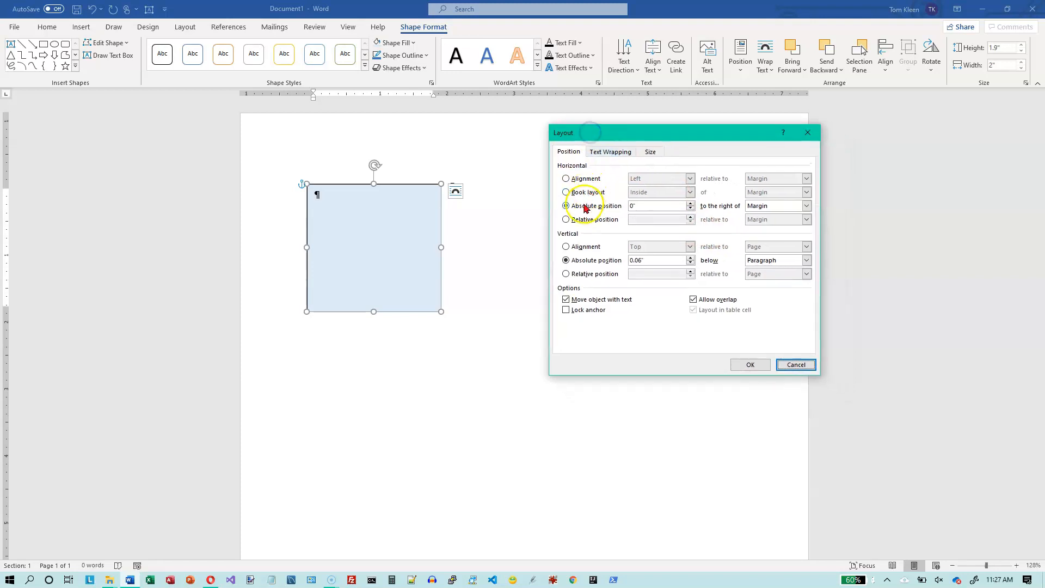
click(565, 206)
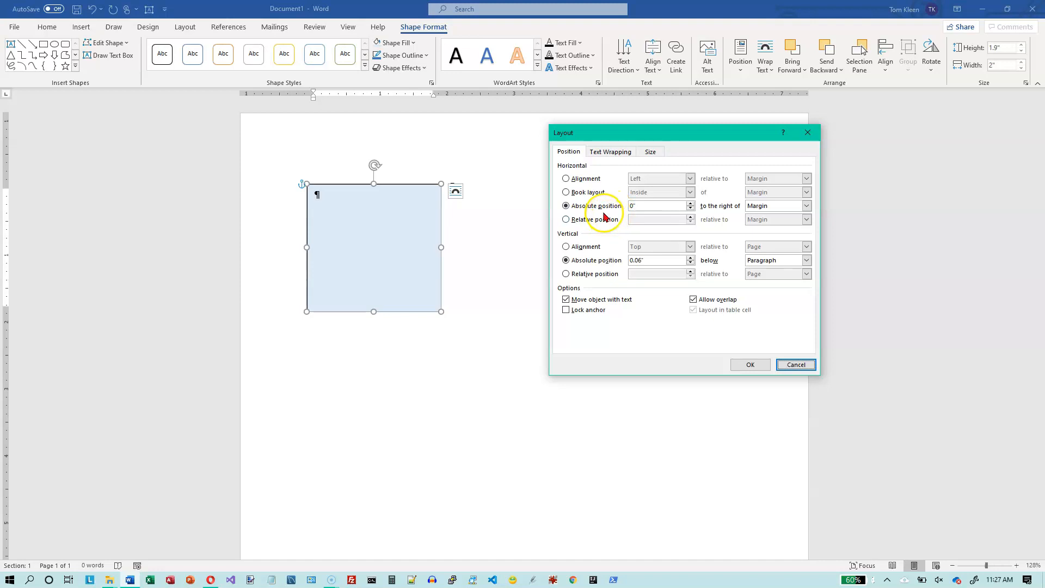
mouse_move(732, 213)
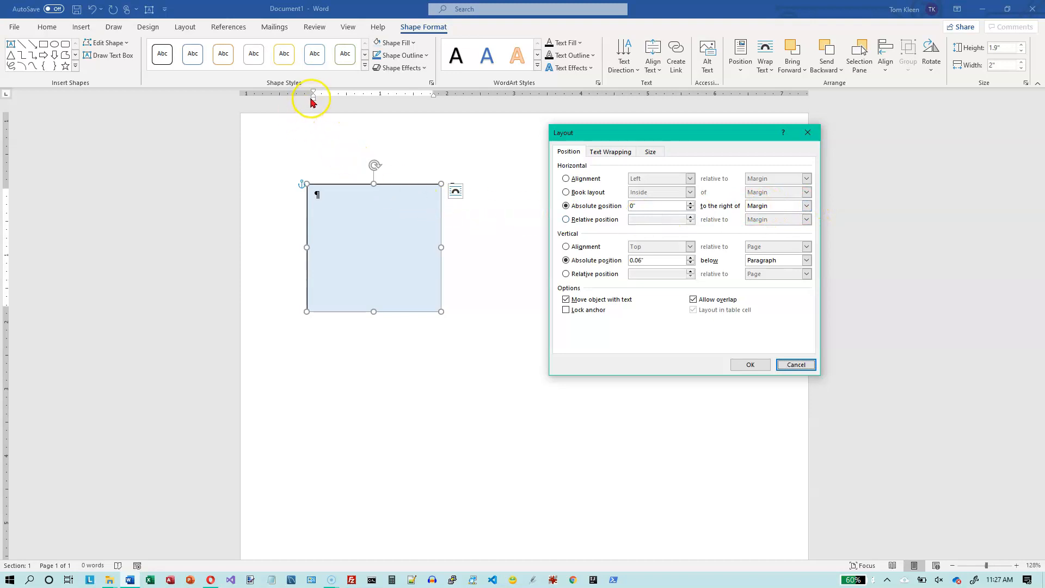
mouse_move(530, 227)
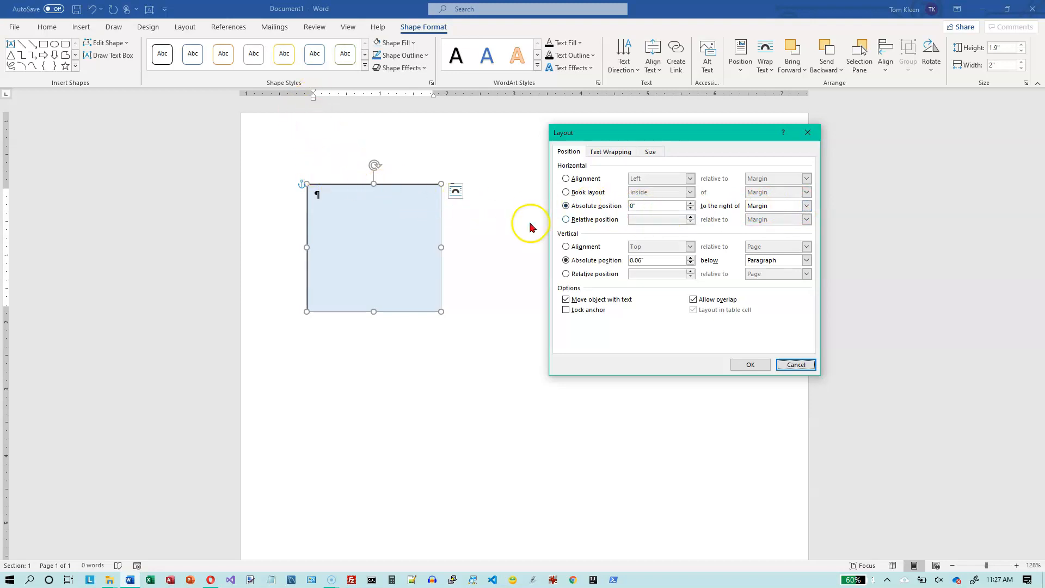
mouse_move(308, 200)
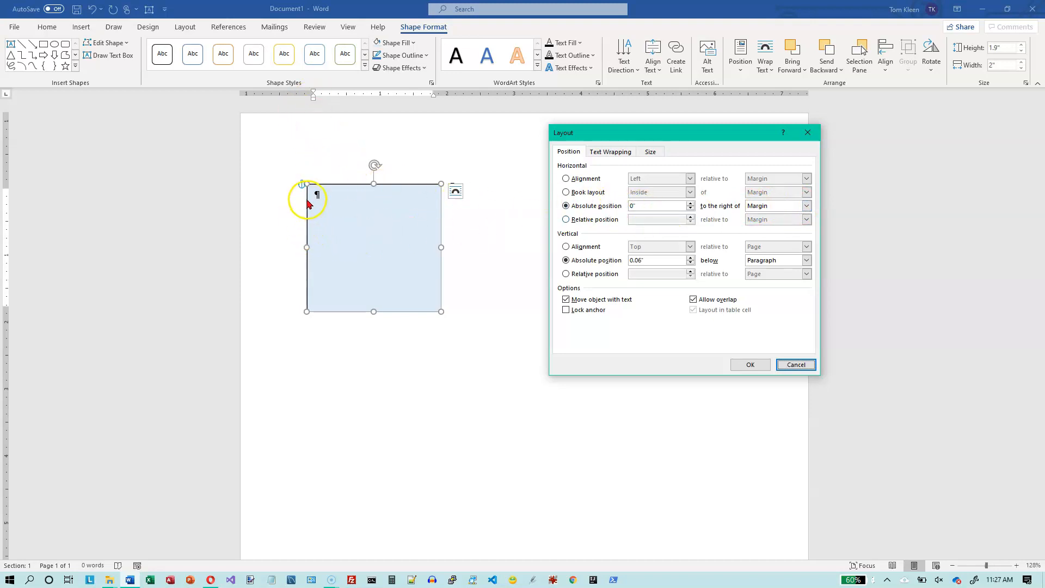
click(806, 205)
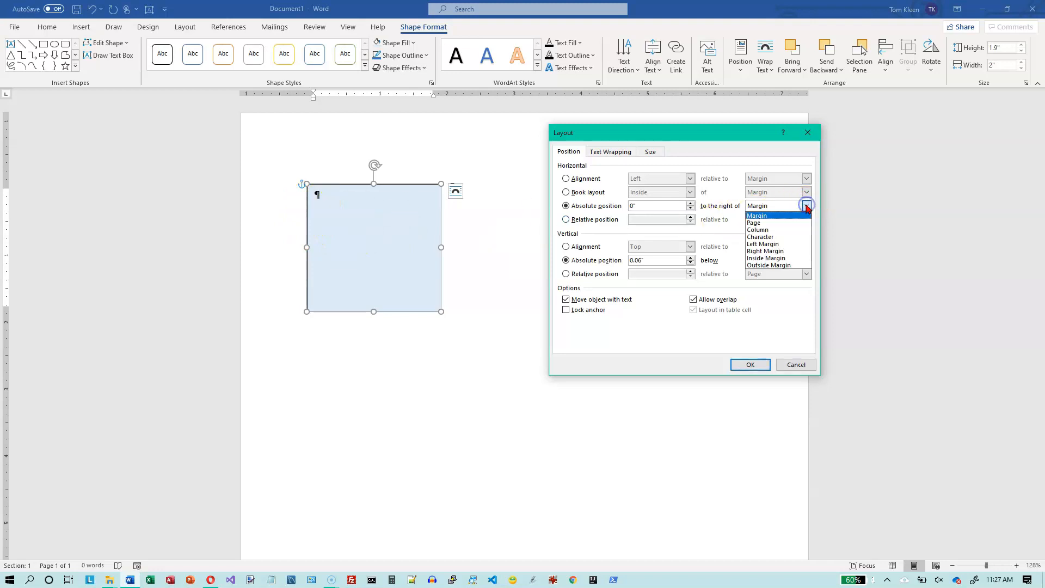
mouse_move(776, 222)
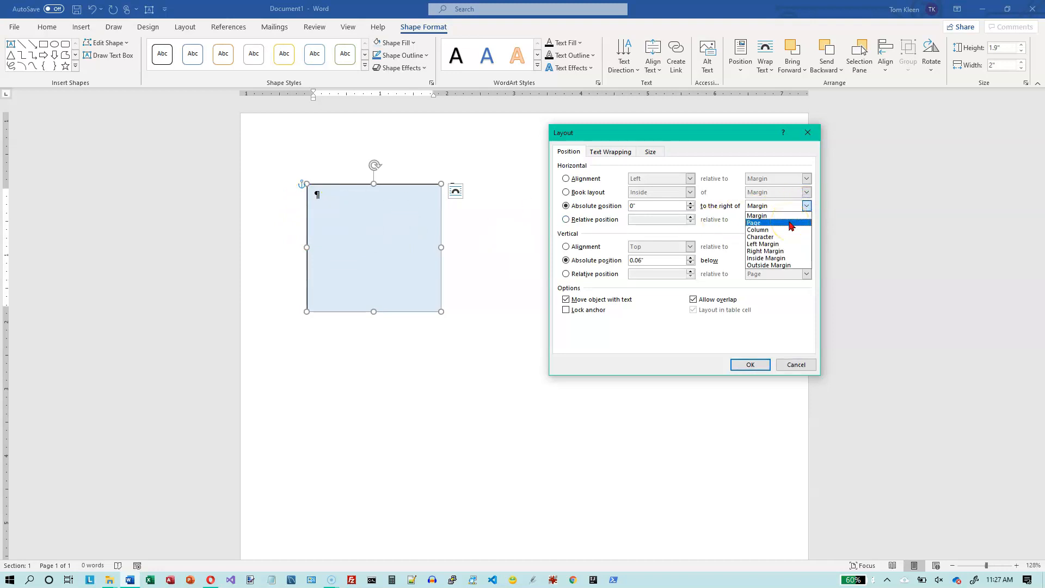
click(756, 222)
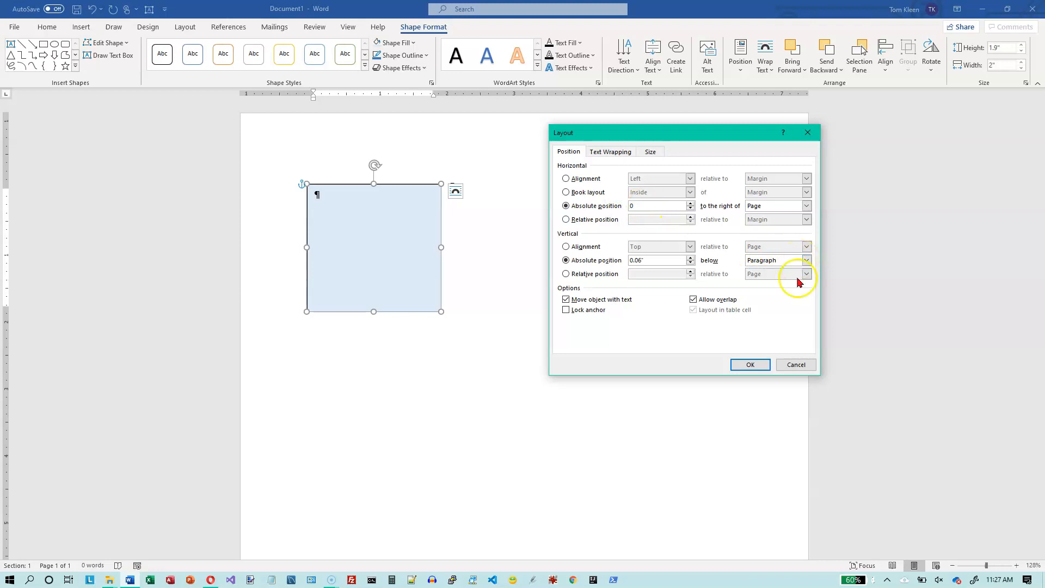
click(749, 364)
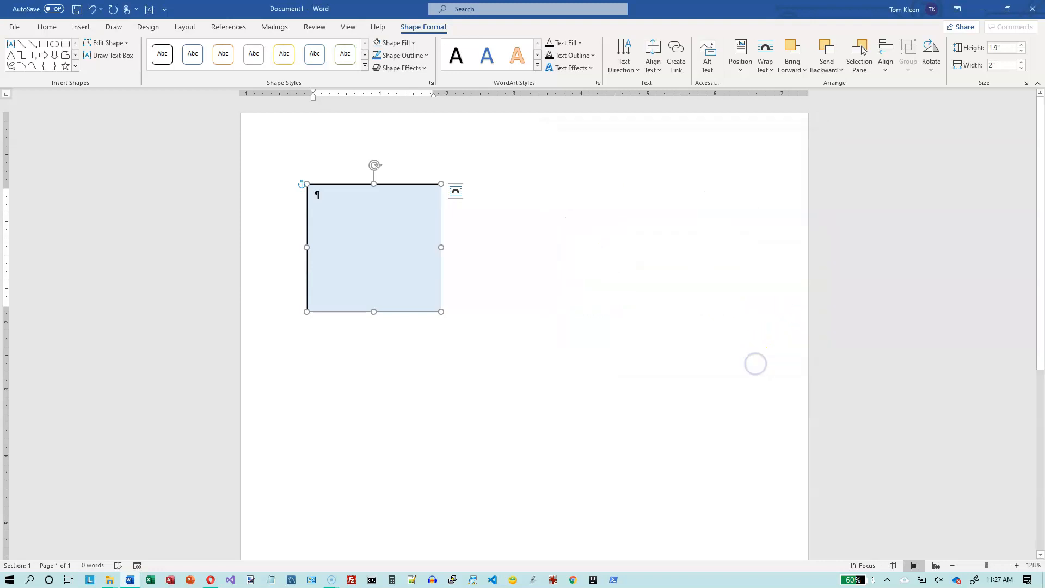
mouse_move(676, 54)
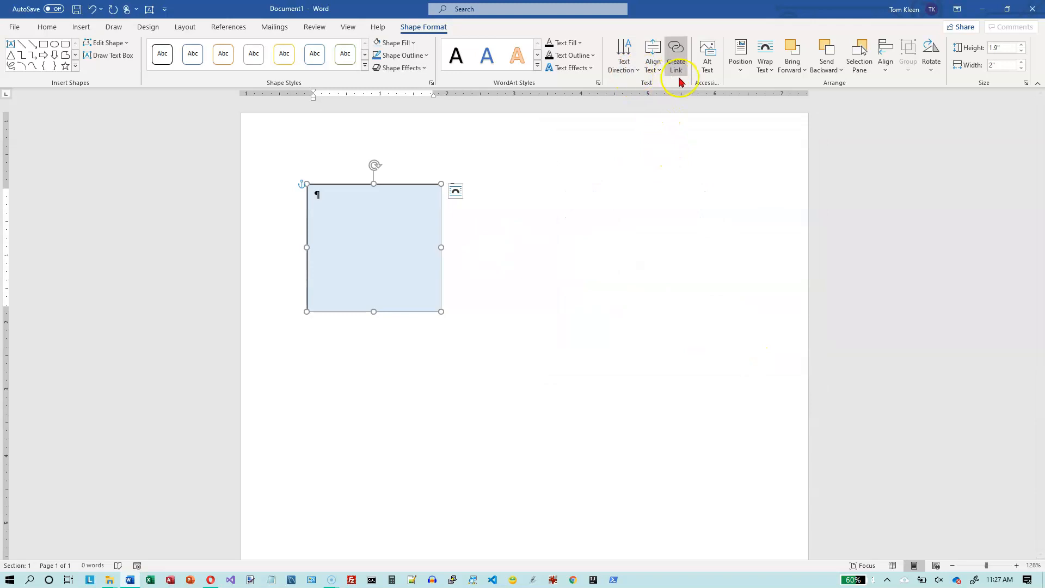
Reopen the Layout dialog, confirm the horizontal reference is Page, and apply again
click(740, 53)
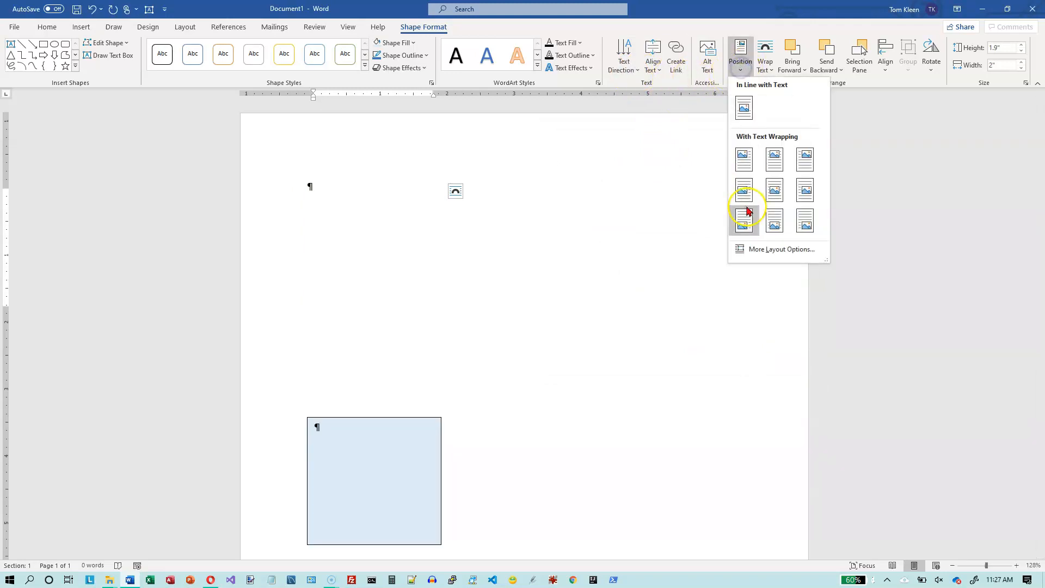
click(782, 248)
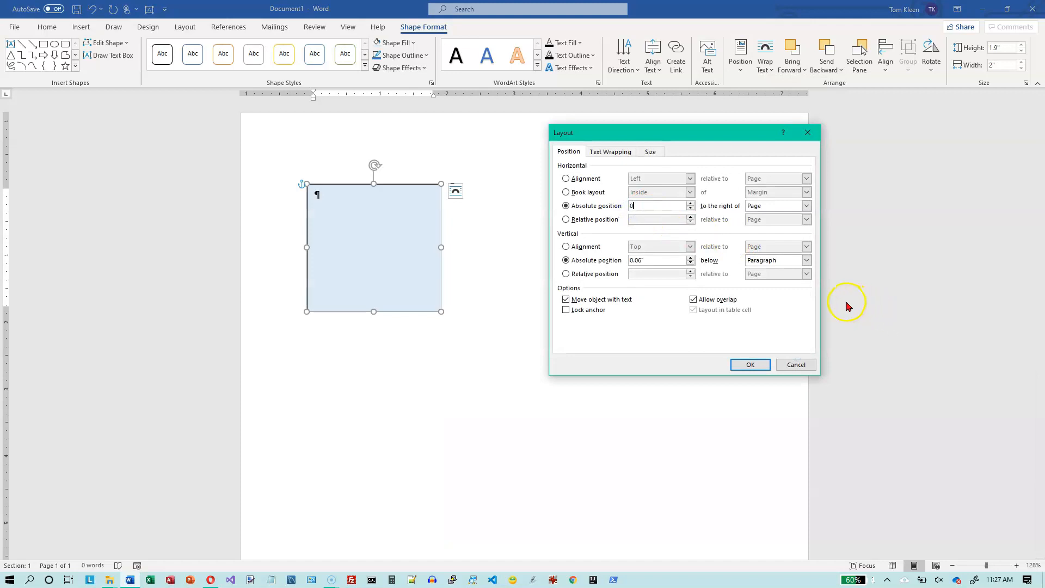
click(805, 206)
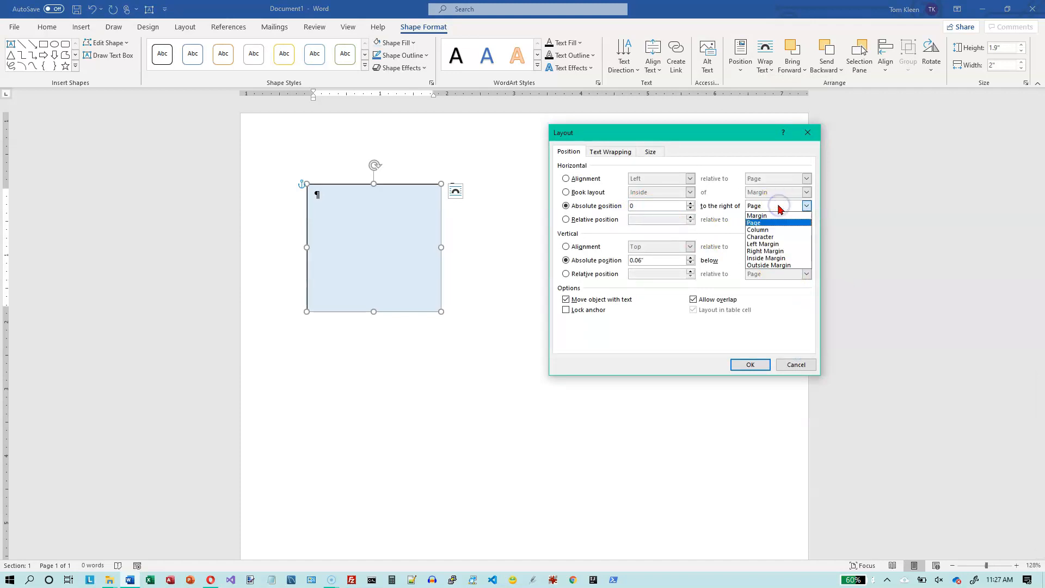
click(755, 222)
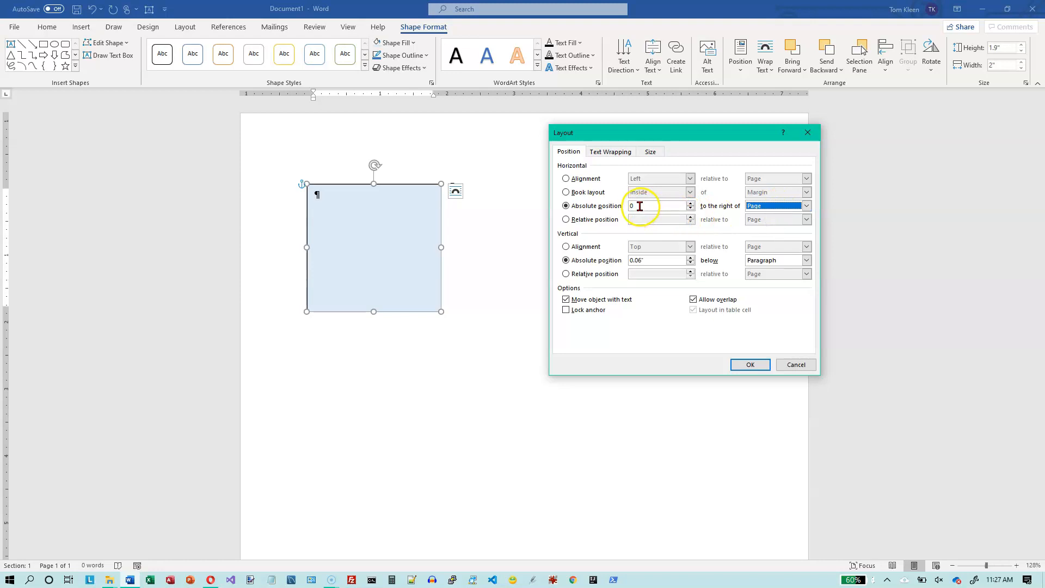
click(748, 364)
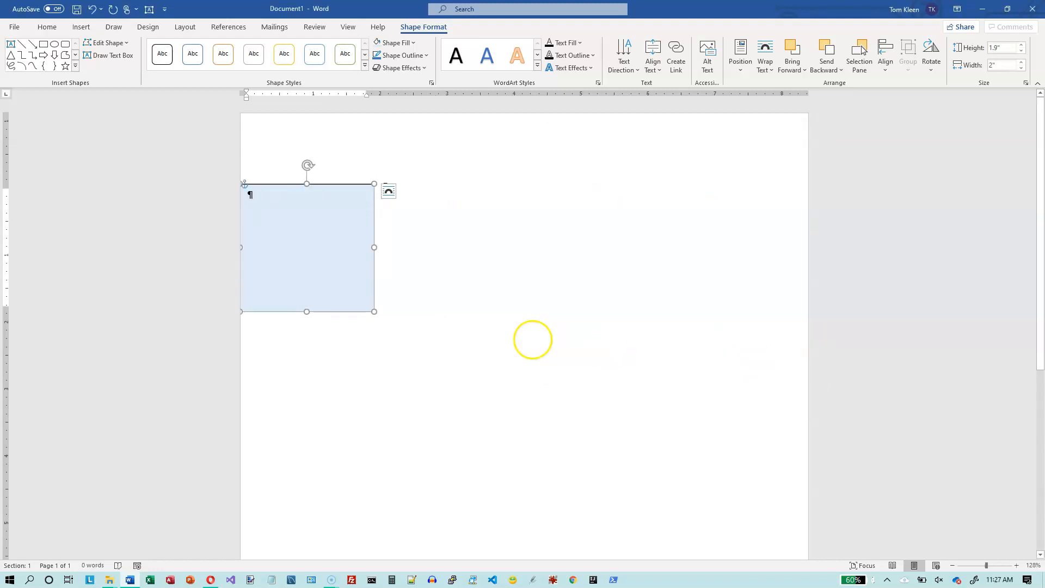
mouse_move(269, 217)
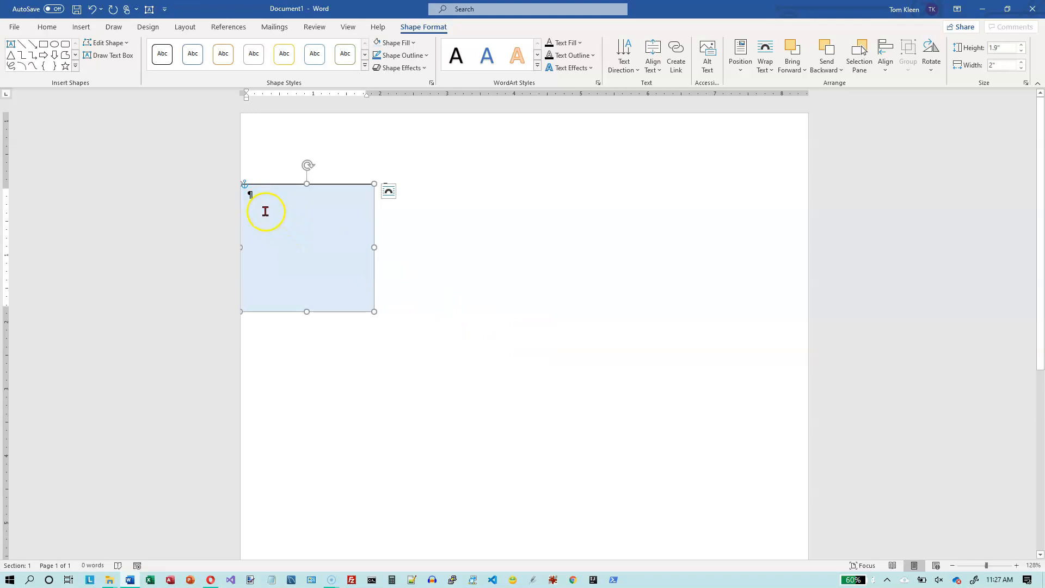
mouse_move(243, 143)
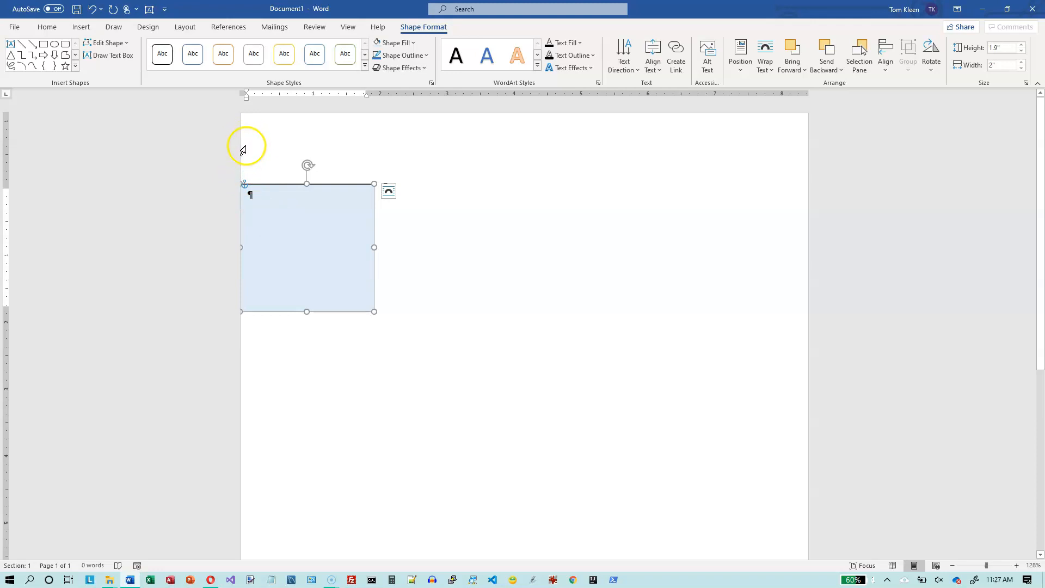
mouse_move(243, 156)
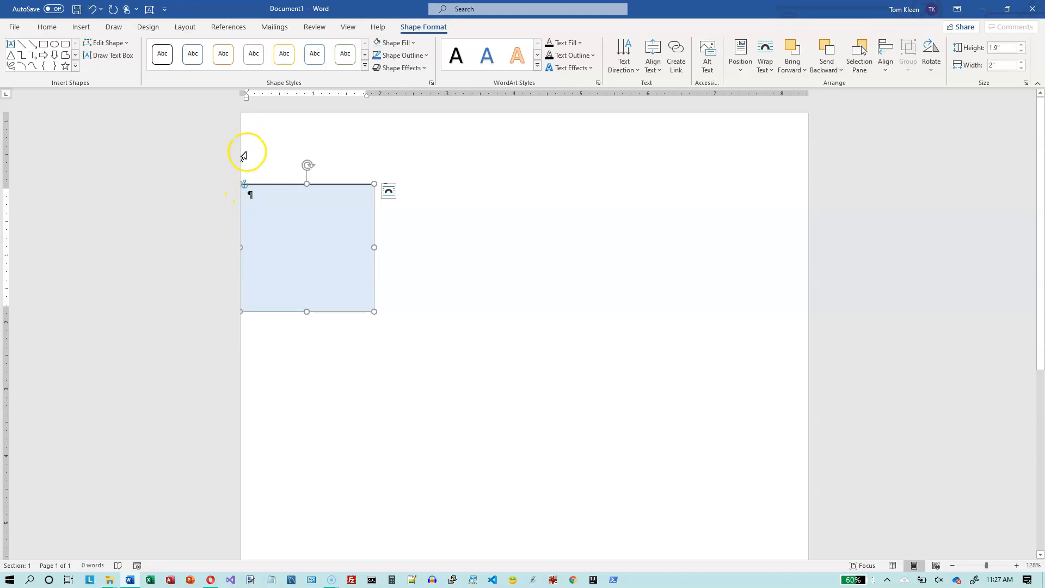
mouse_move(248, 145)
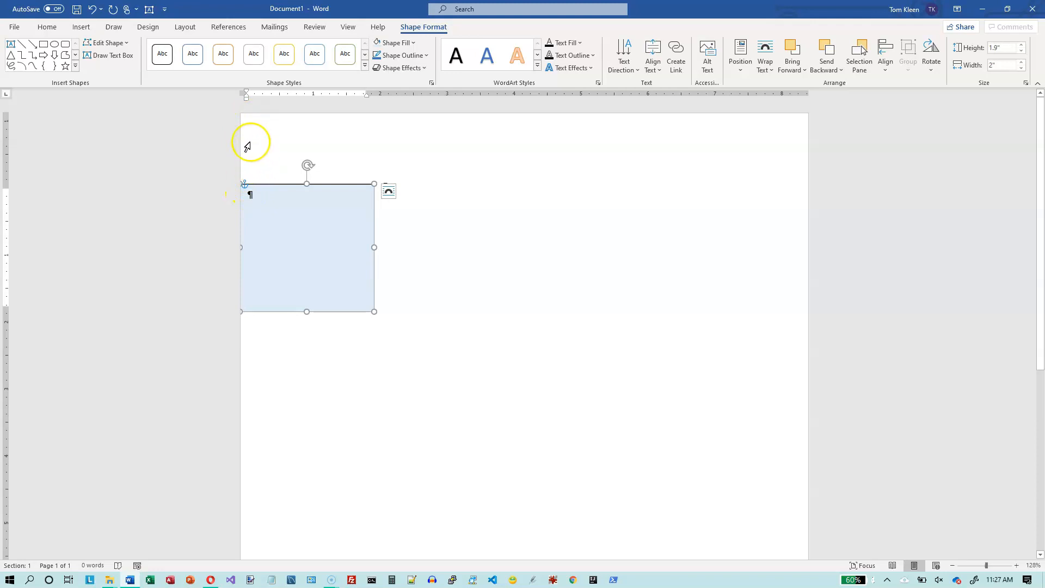
mouse_move(415, 83)
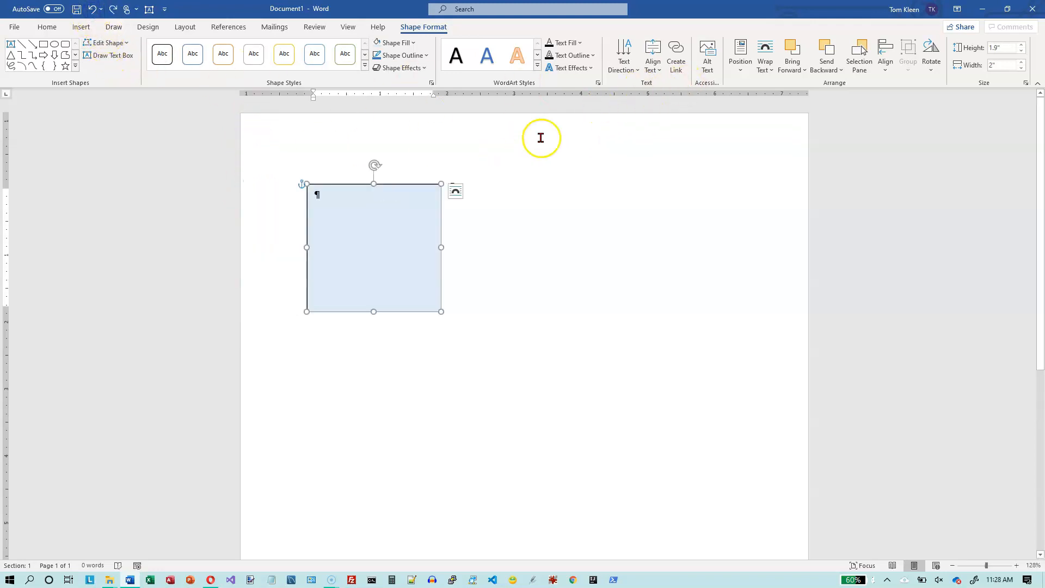
mouse_move(663, 103)
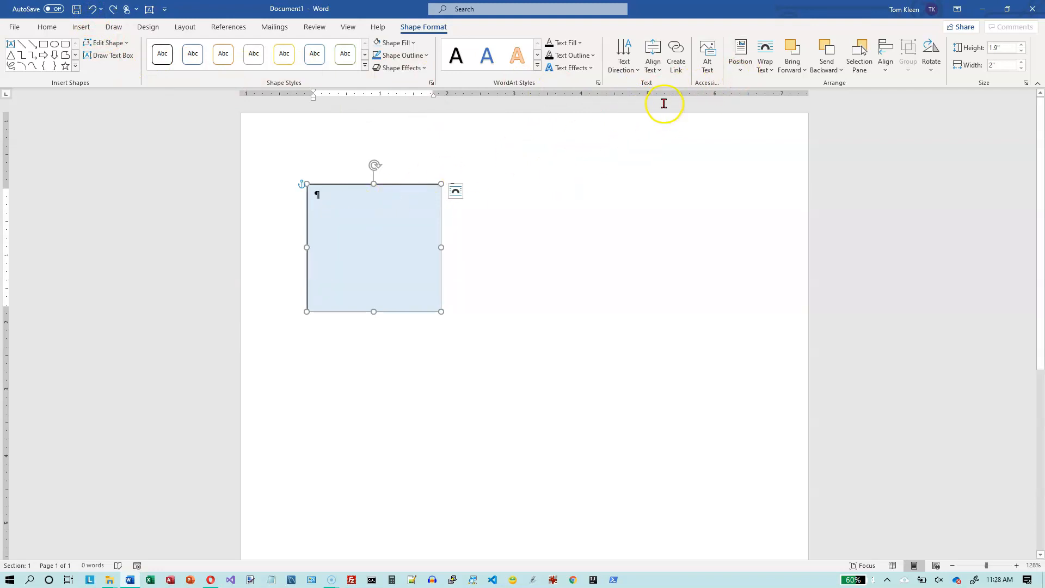
Set the horizontal absolute position to 2" to the right of Margin and apply it
click(740, 53)
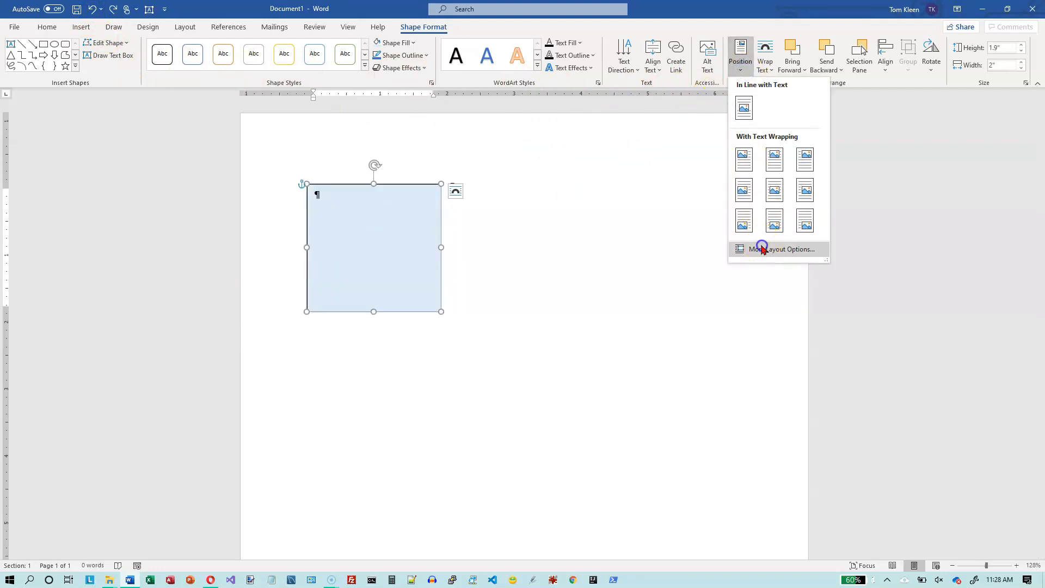
click(778, 248)
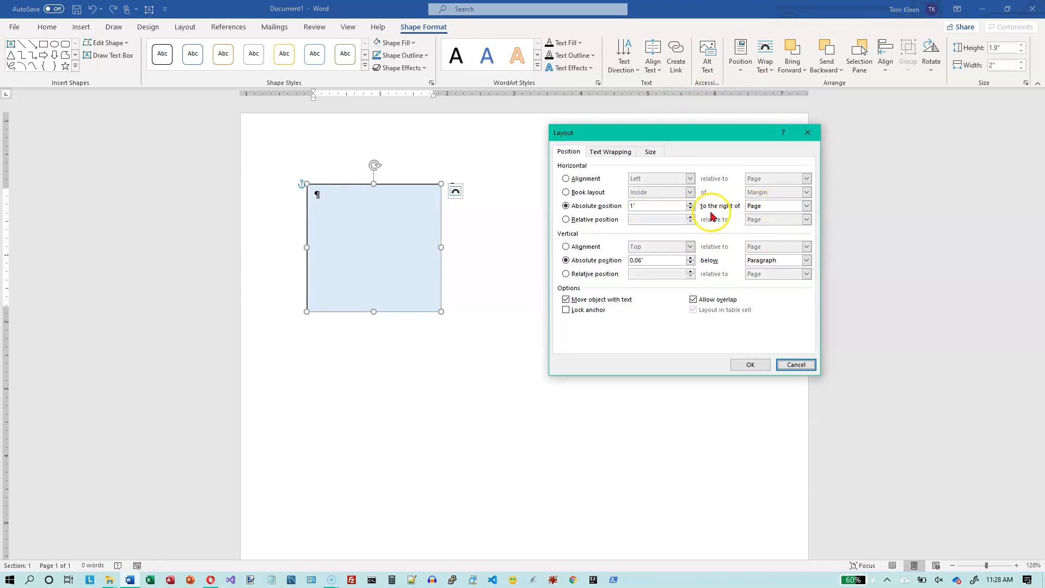
click(806, 206)
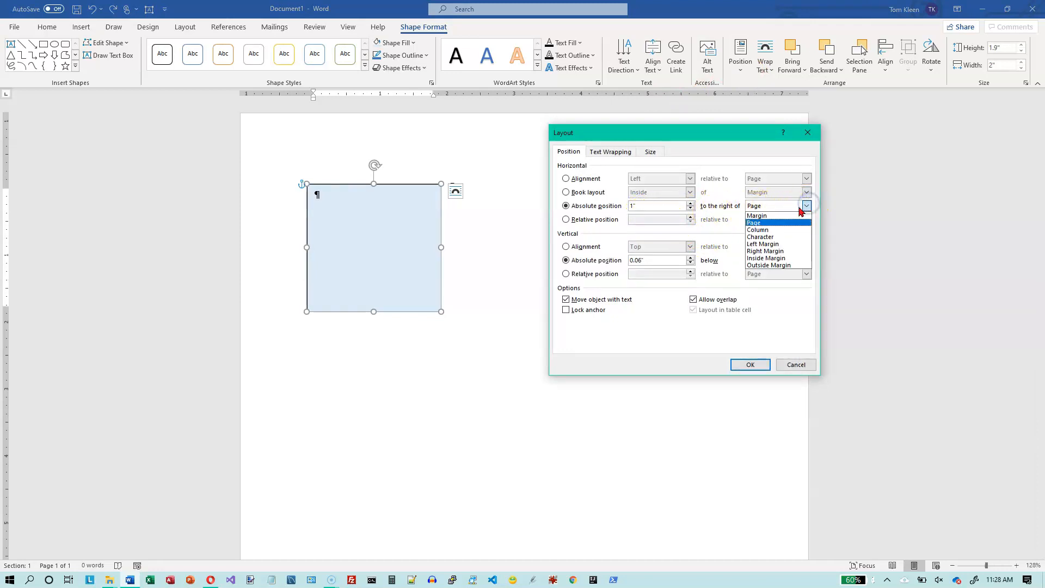
mouse_move(757, 230)
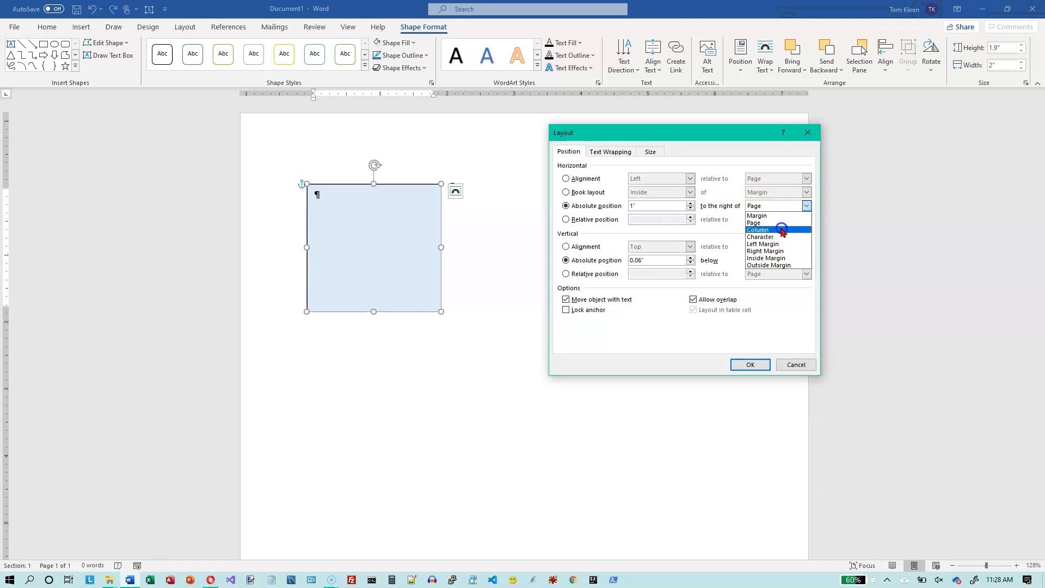
click(757, 215)
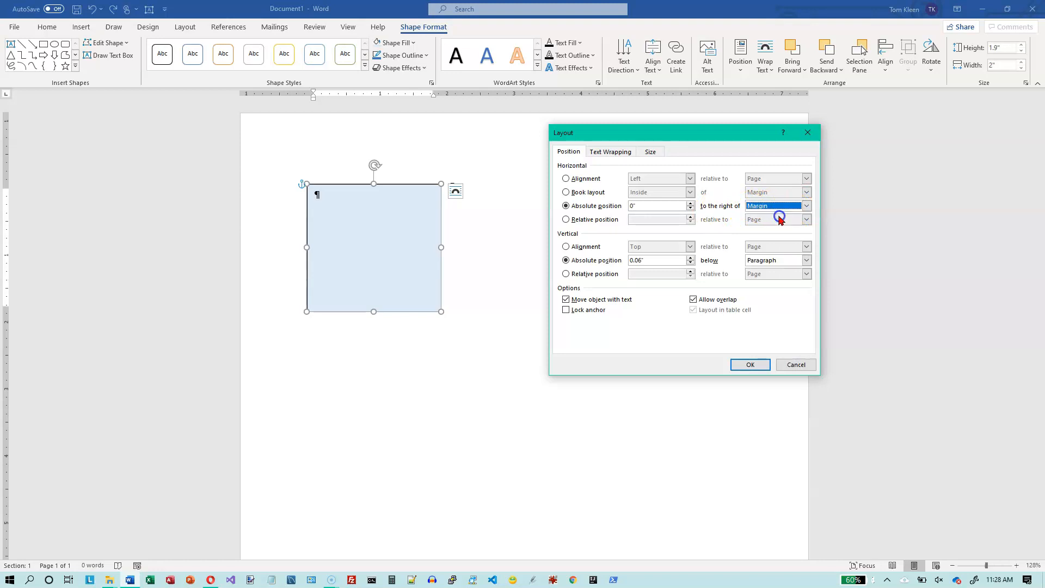
click(656, 206)
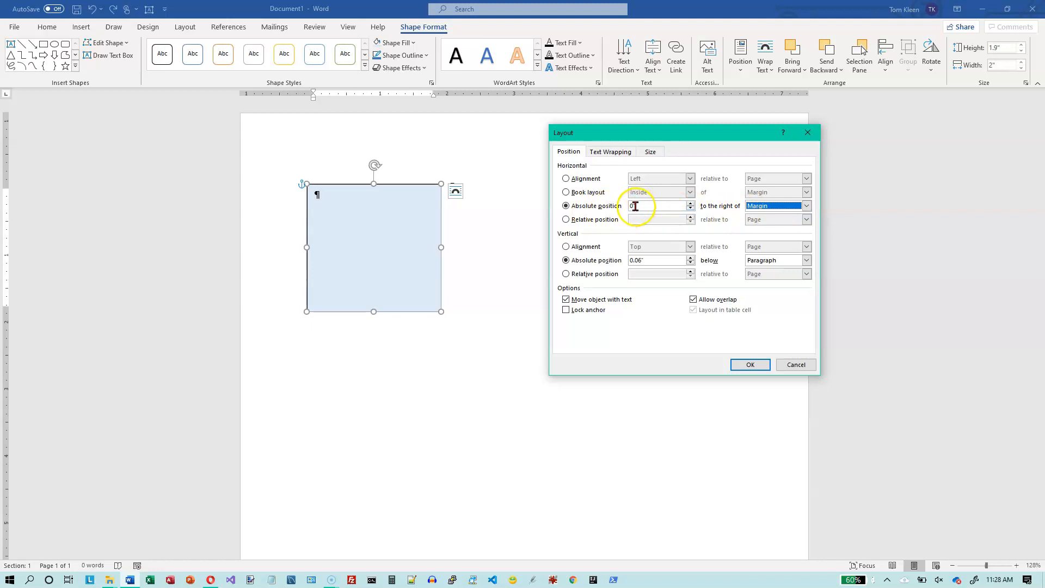
click(656, 206)
text(2)
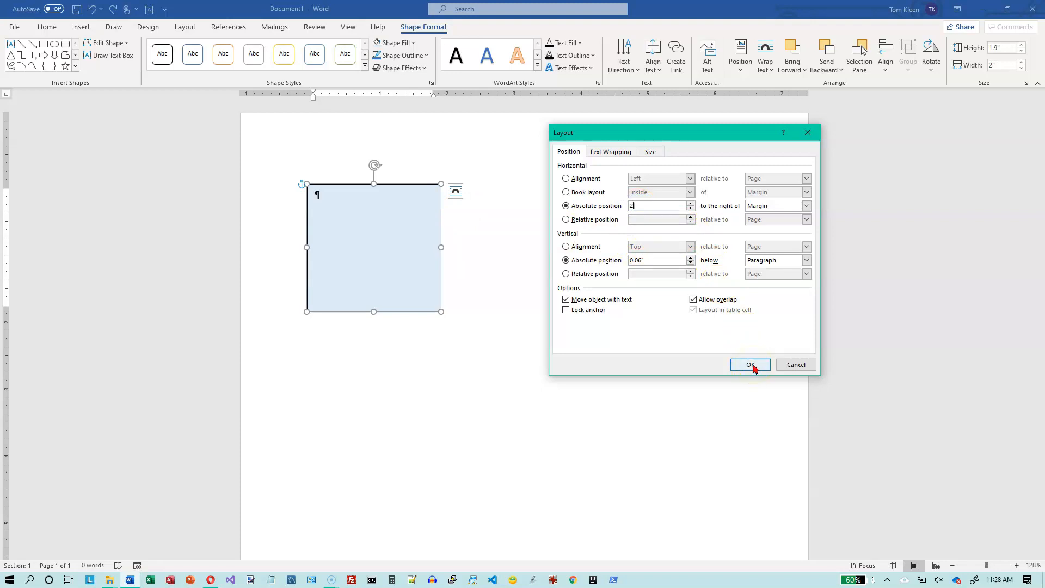
click(806, 206)
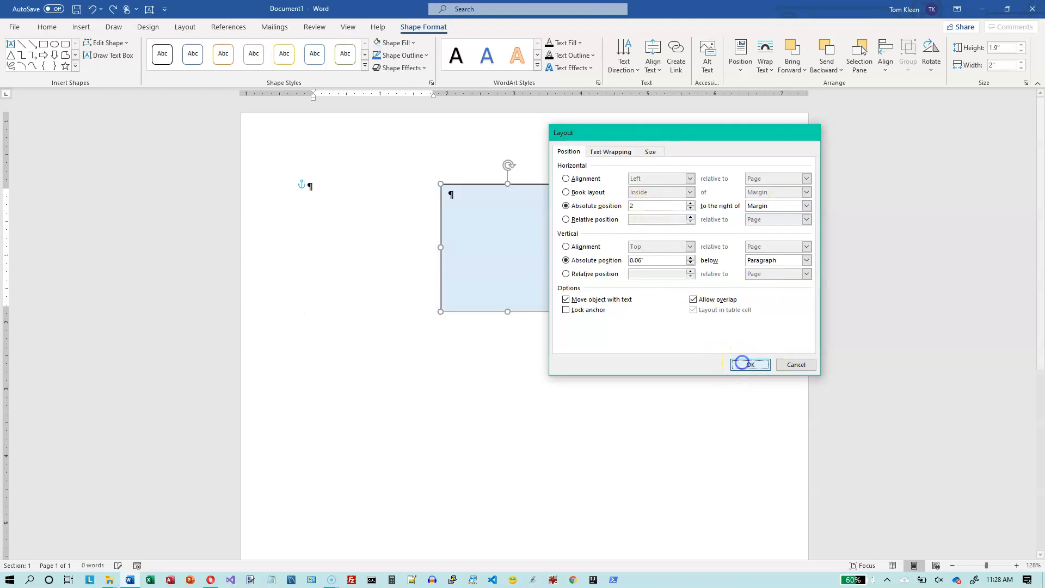
click(748, 364)
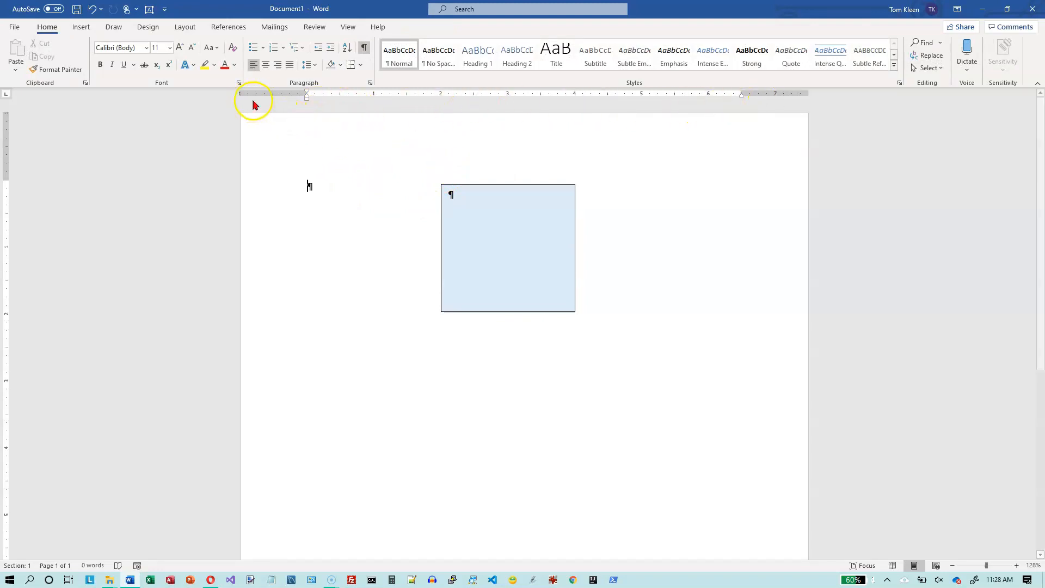
mouse_move(307, 101)
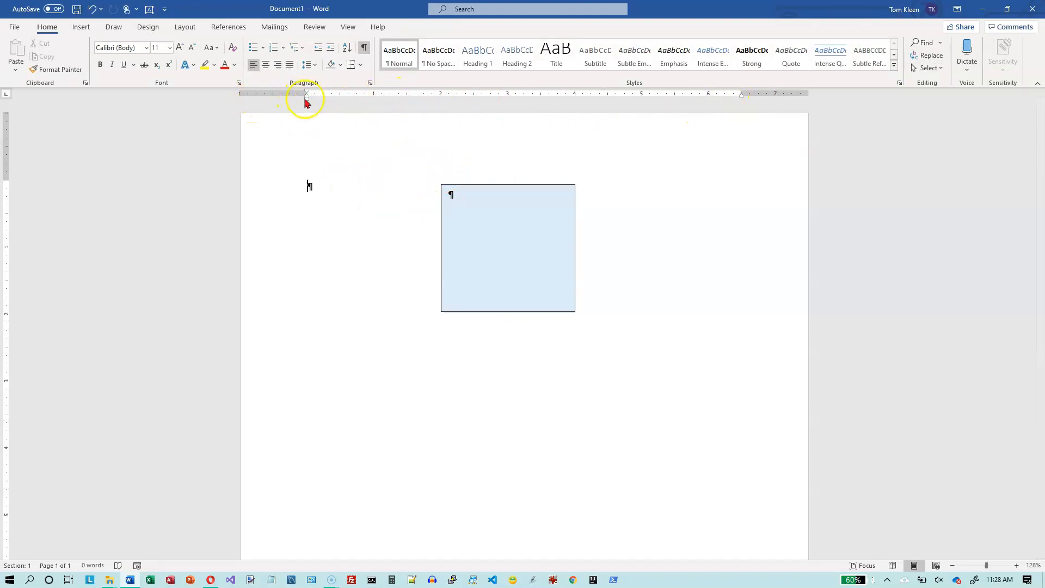
mouse_move(10, 99)
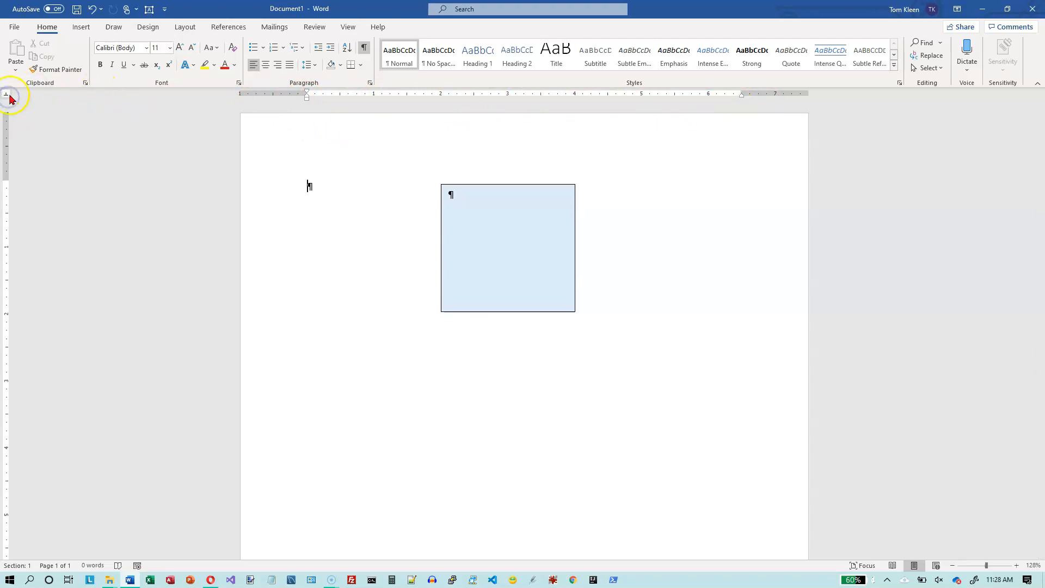
mouse_move(438, 98)
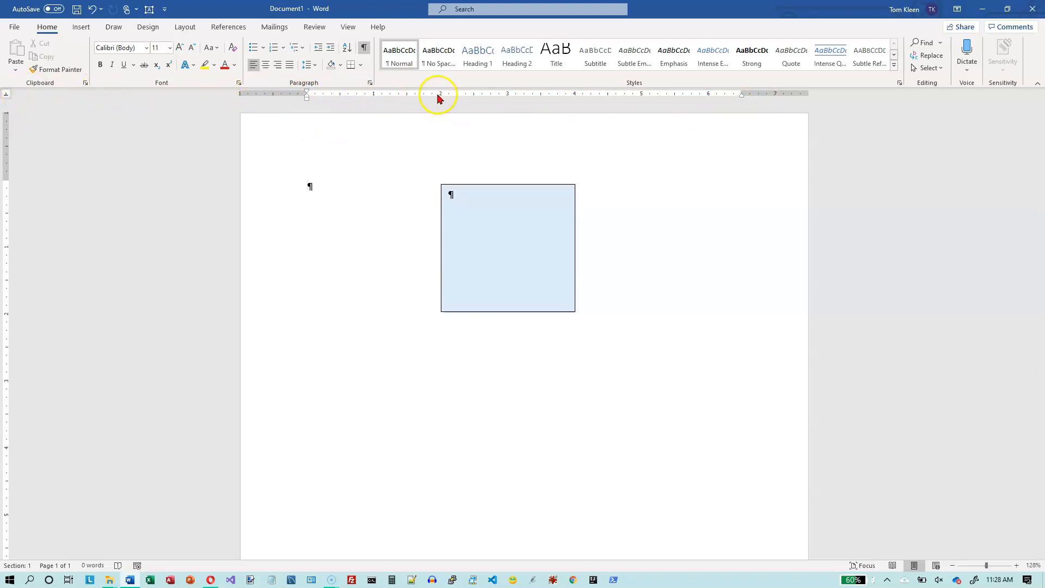
click(439, 94)
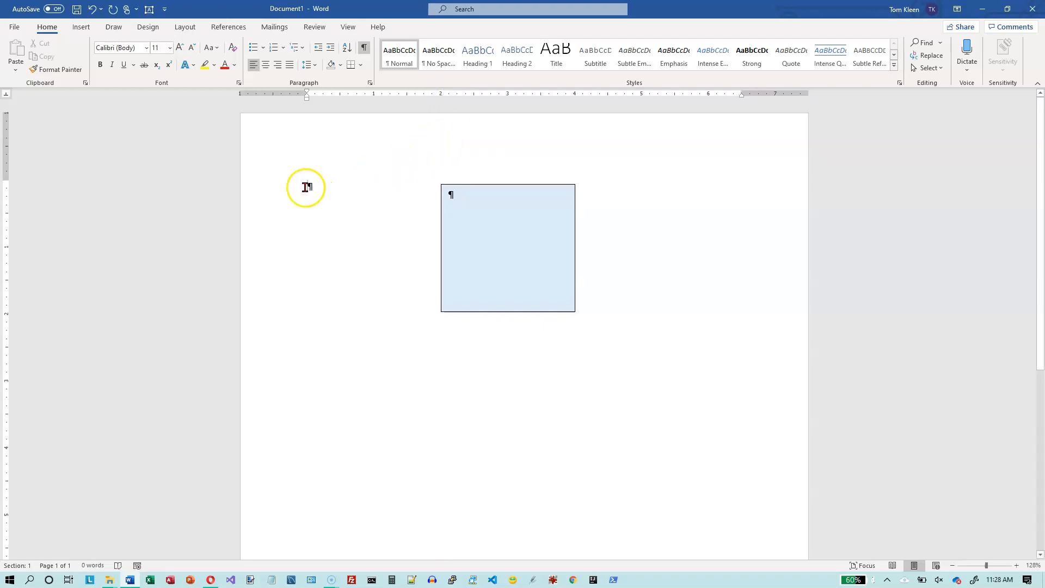
mouse_move(421, 203)
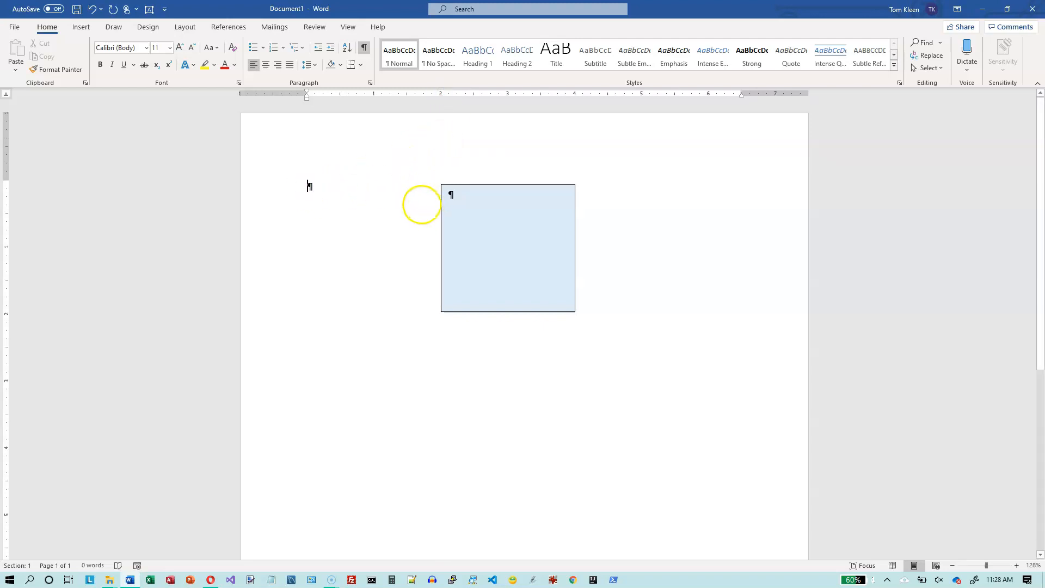
click(508, 248)
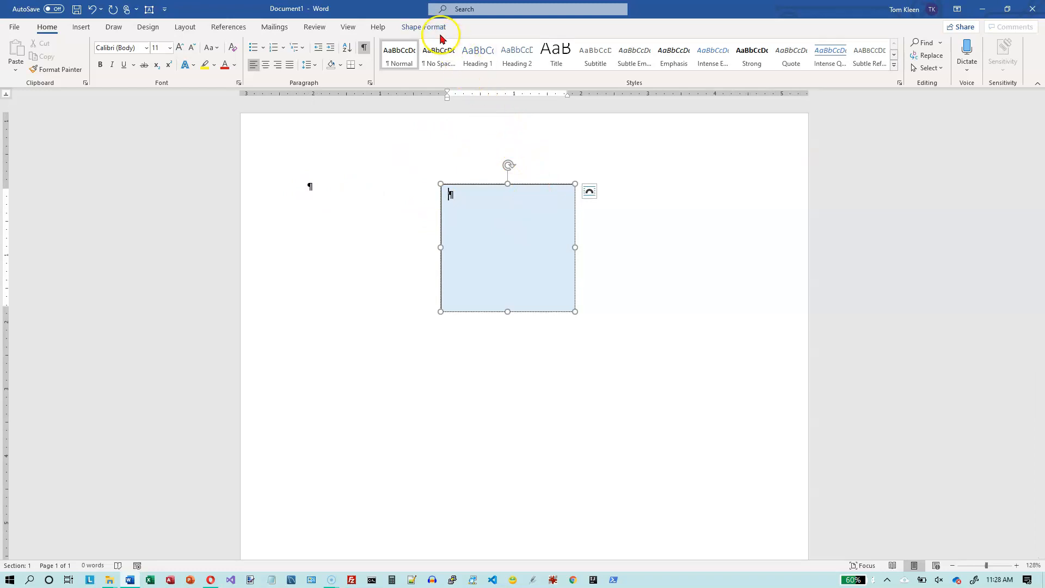
Review the horizontal reference choices, then set vertical absolute position to 0" below Paragraph and apply
click(423, 26)
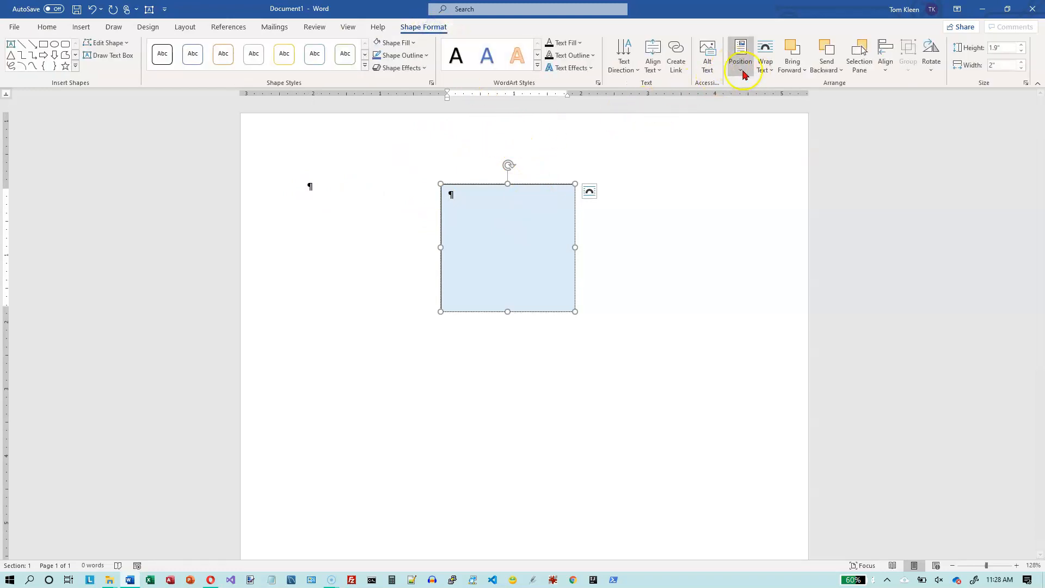
click(740, 57)
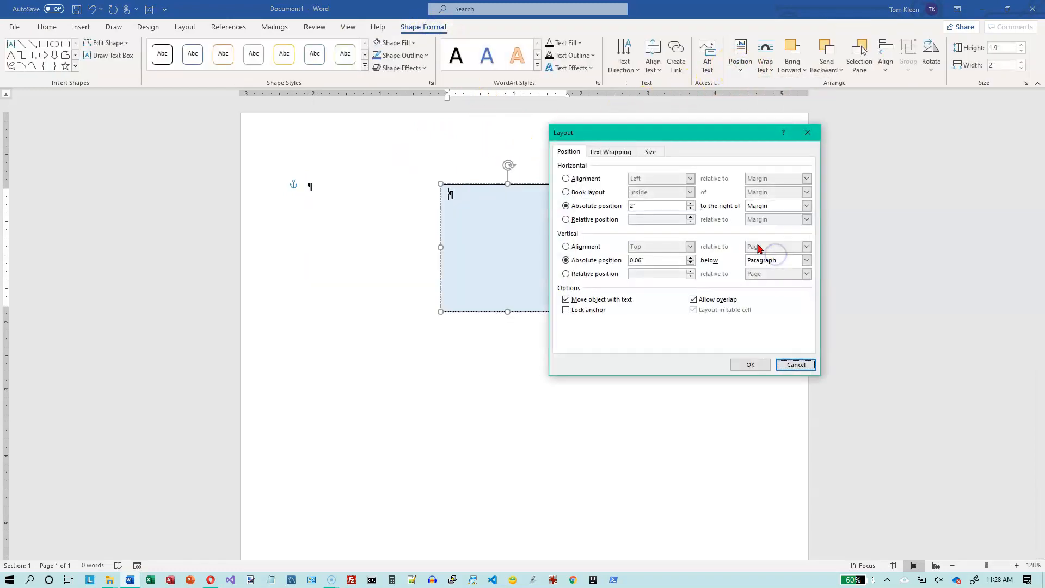
click(805, 206)
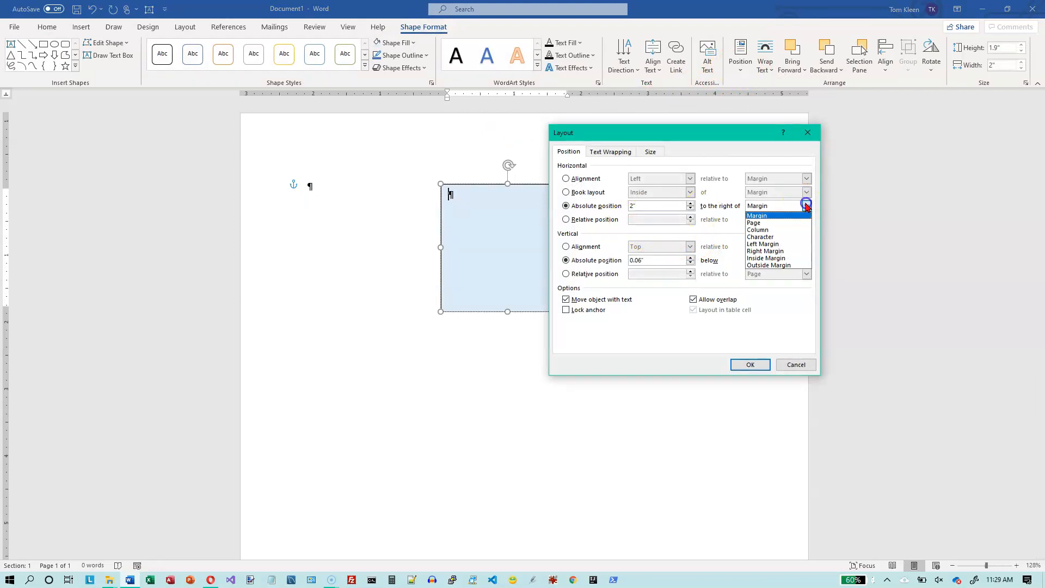
mouse_move(755, 221)
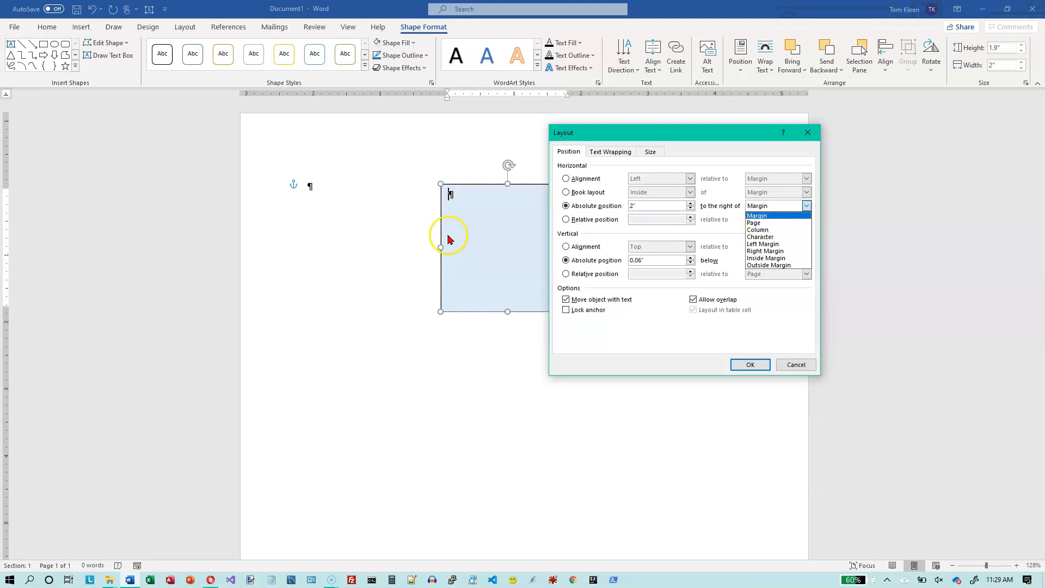
mouse_move(307, 185)
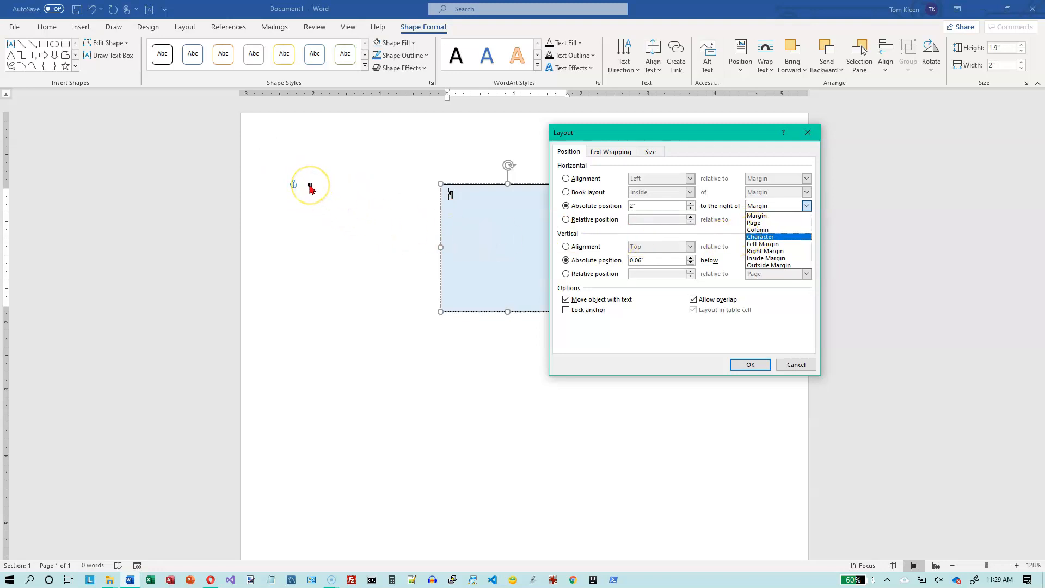
mouse_move(270, 179)
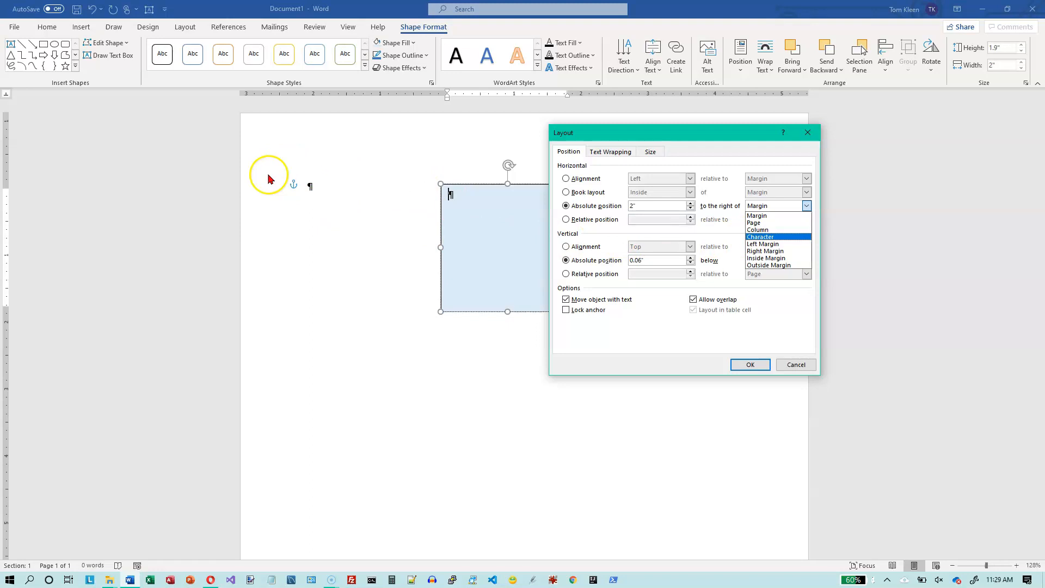
mouse_move(311, 109)
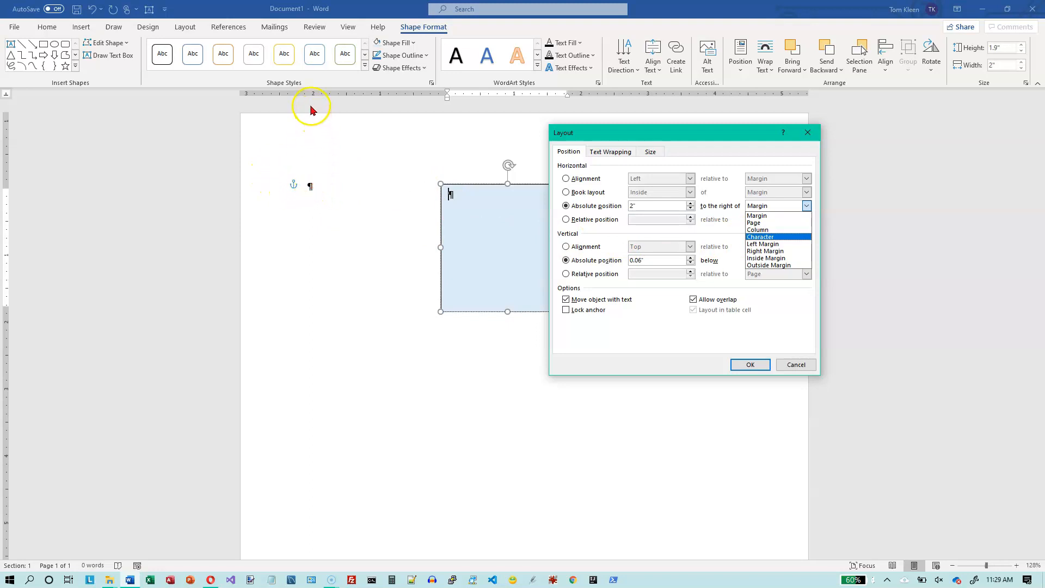
mouse_move(498, 194)
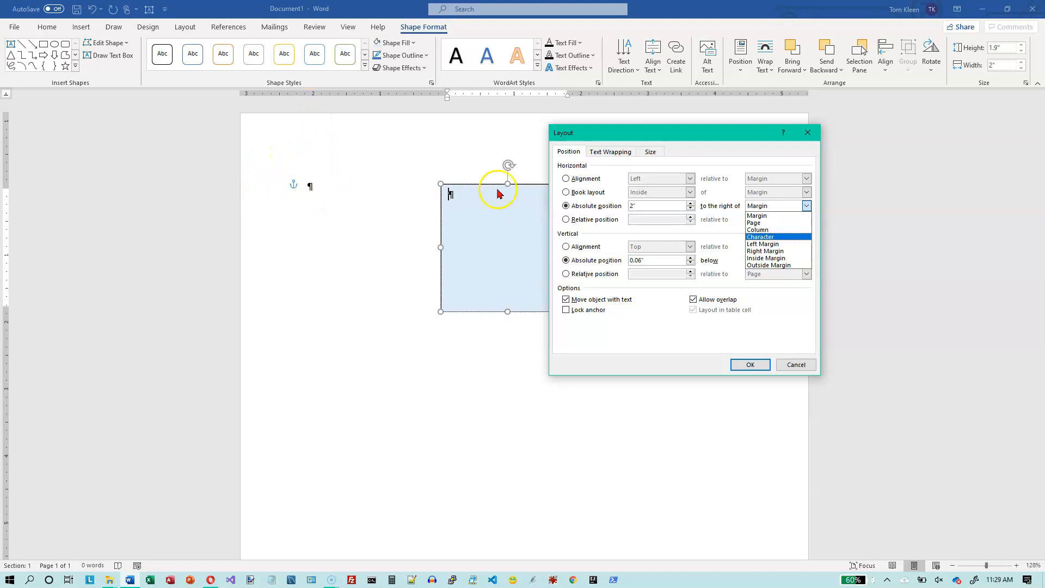
mouse_move(752, 120)
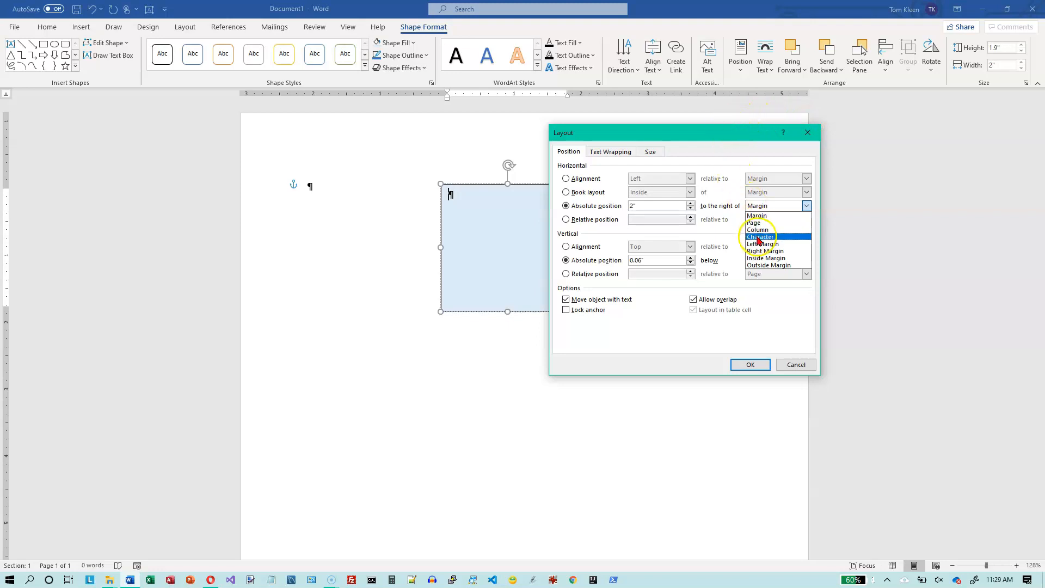
mouse_move(758, 215)
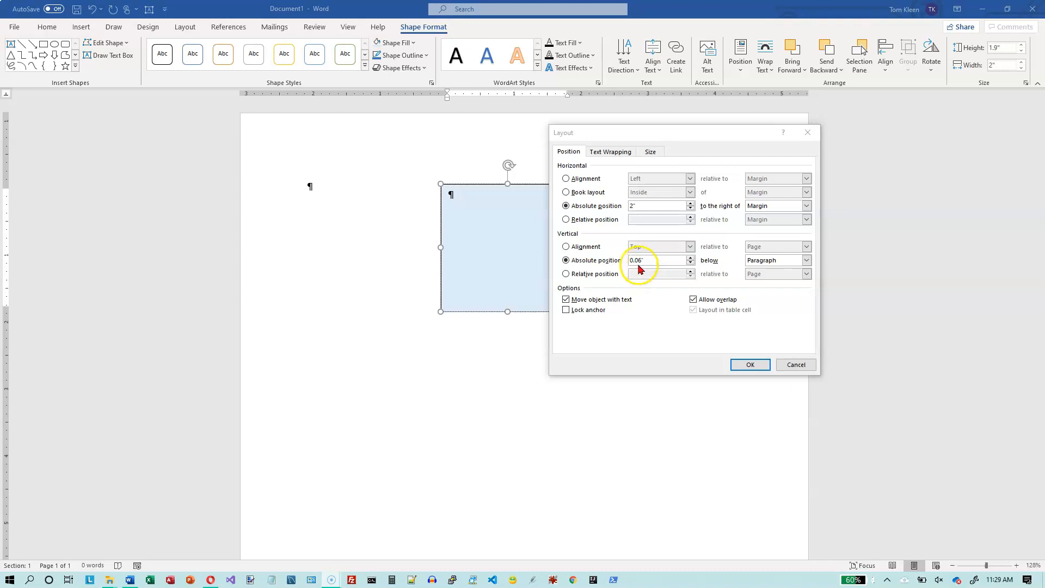
mouse_move(526, 245)
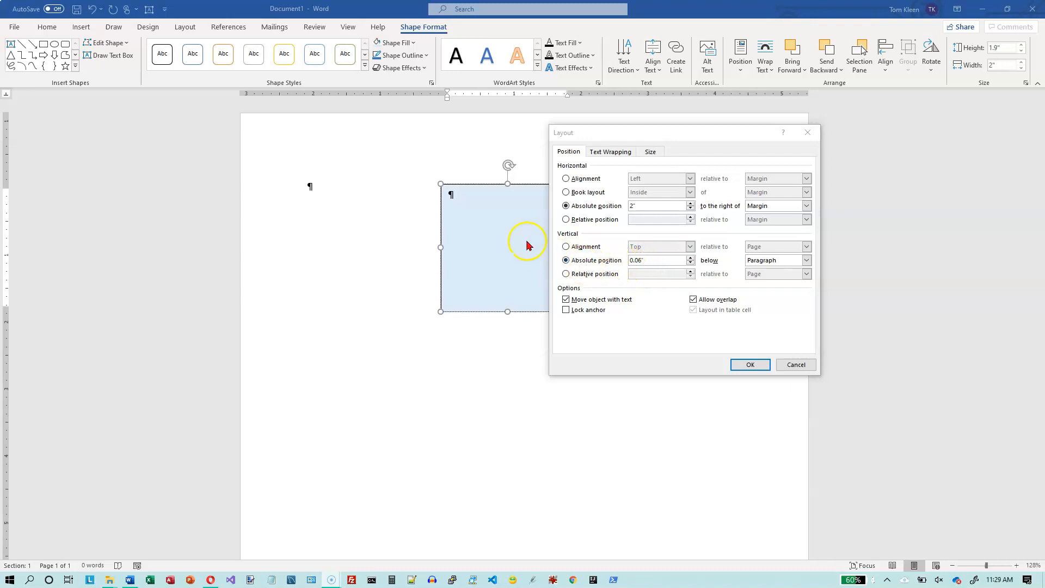
mouse_move(578, 259)
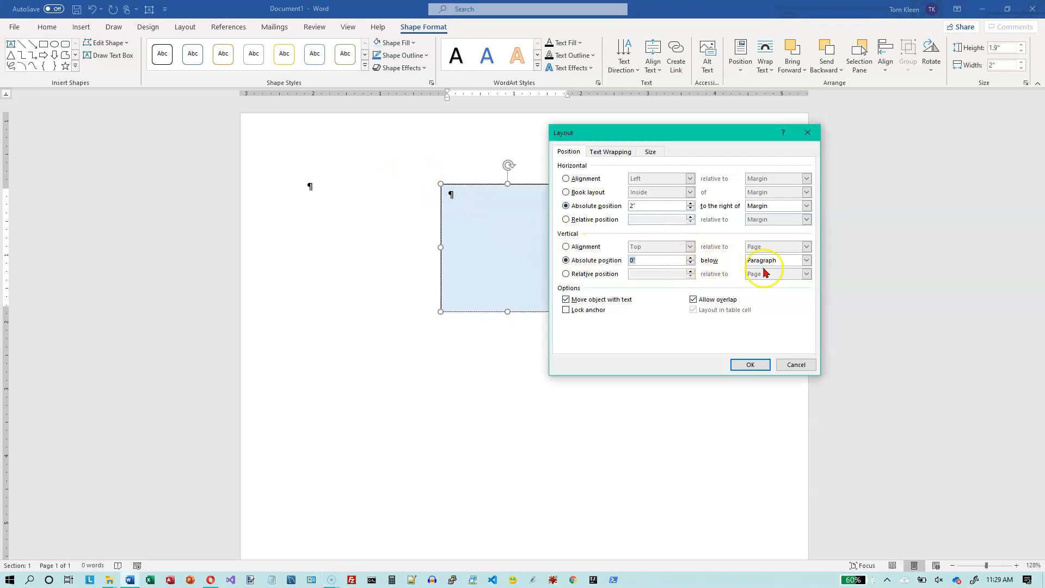
mouse_move(499, 195)
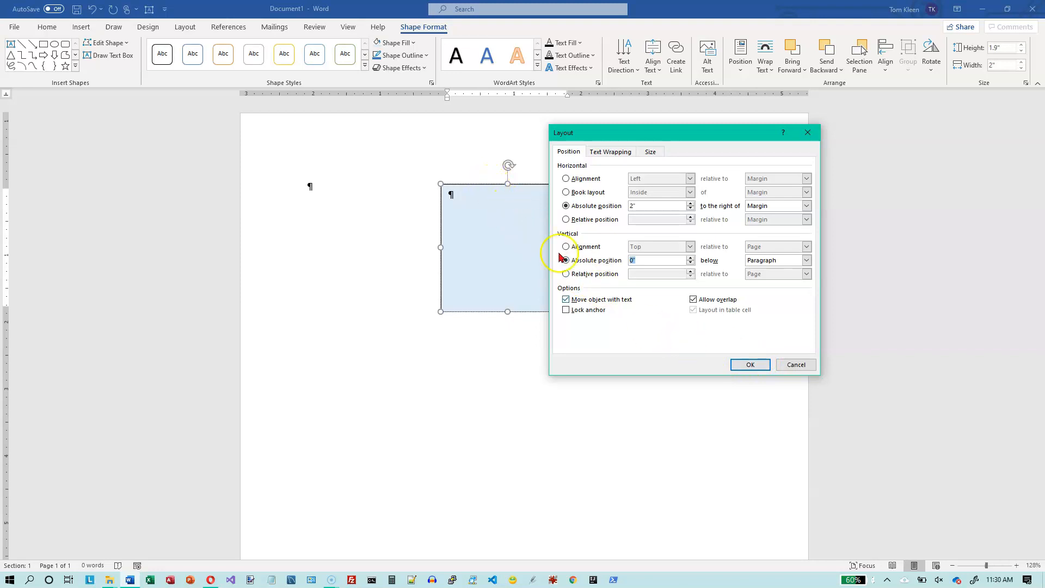
mouse_move(748, 364)
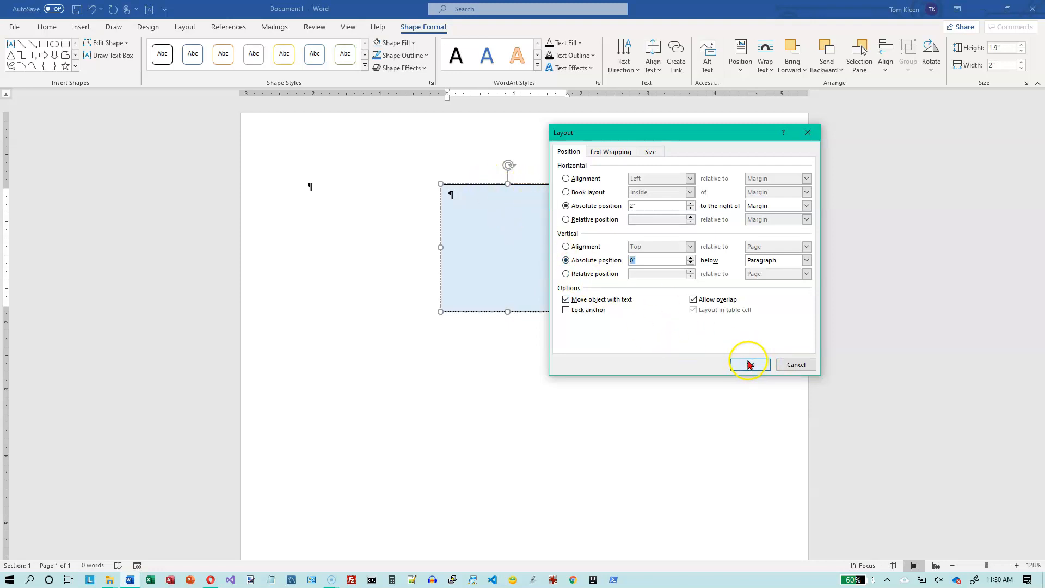
click(747, 365)
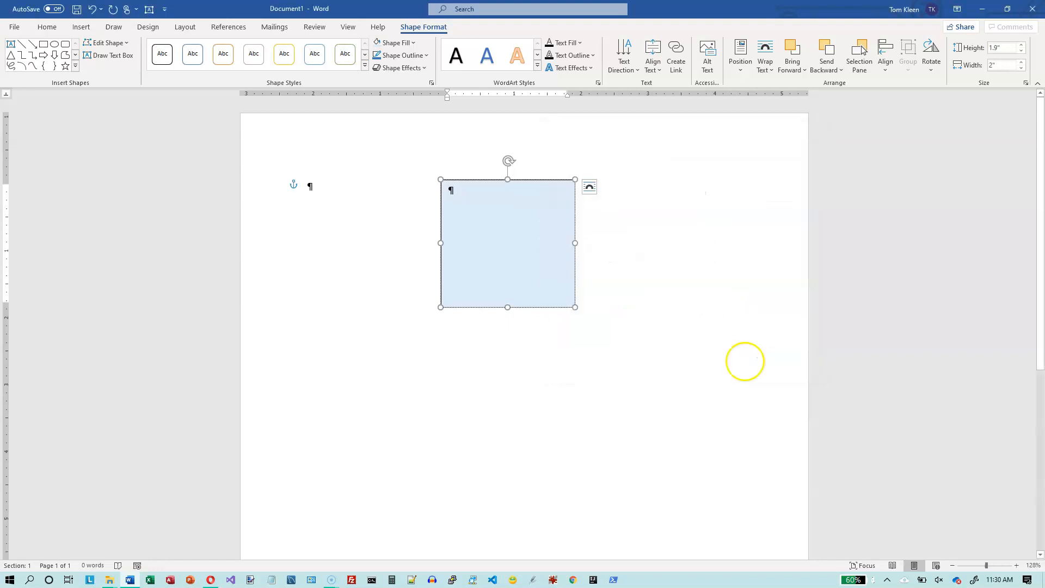
mouse_move(533, 185)
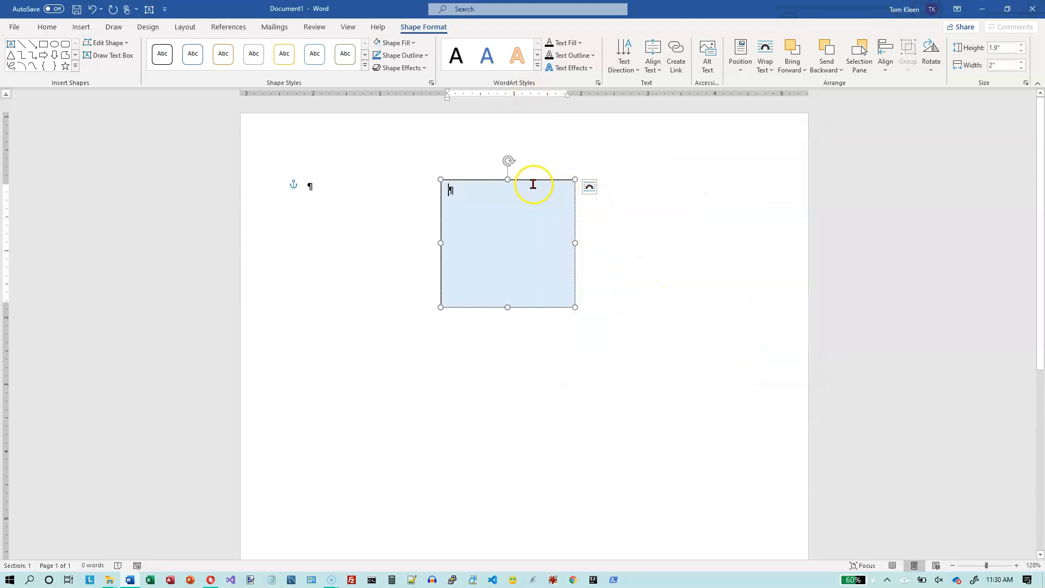
mouse_move(764, 54)
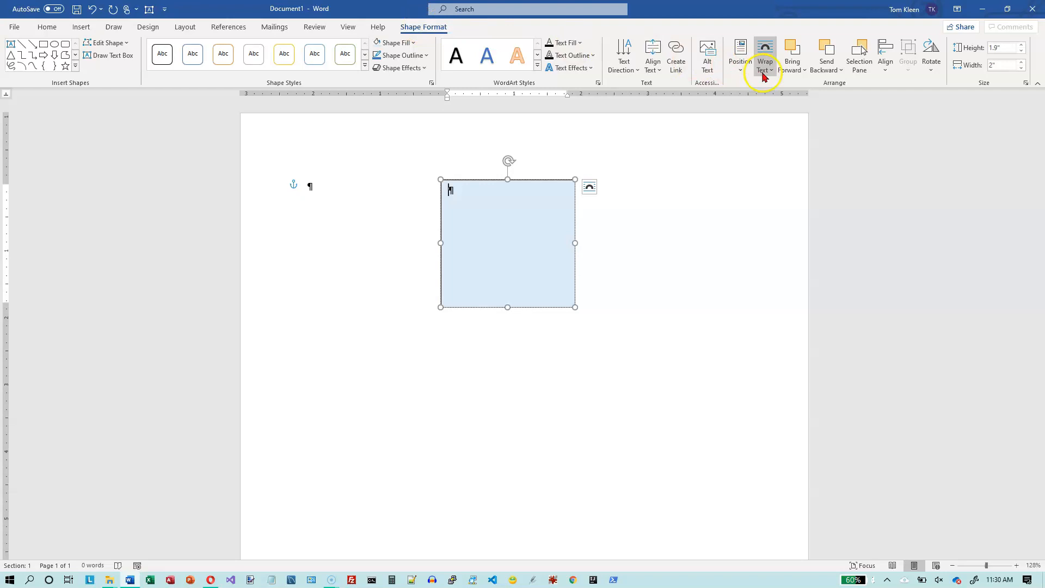
Set the vertical absolute position to 2" below Margin and apply it
click(740, 54)
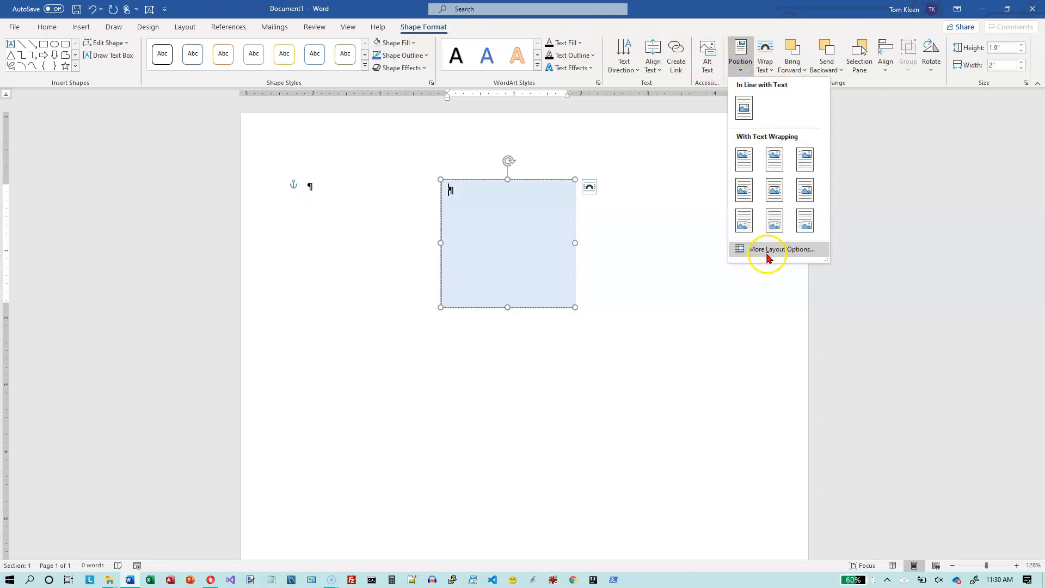
click(778, 248)
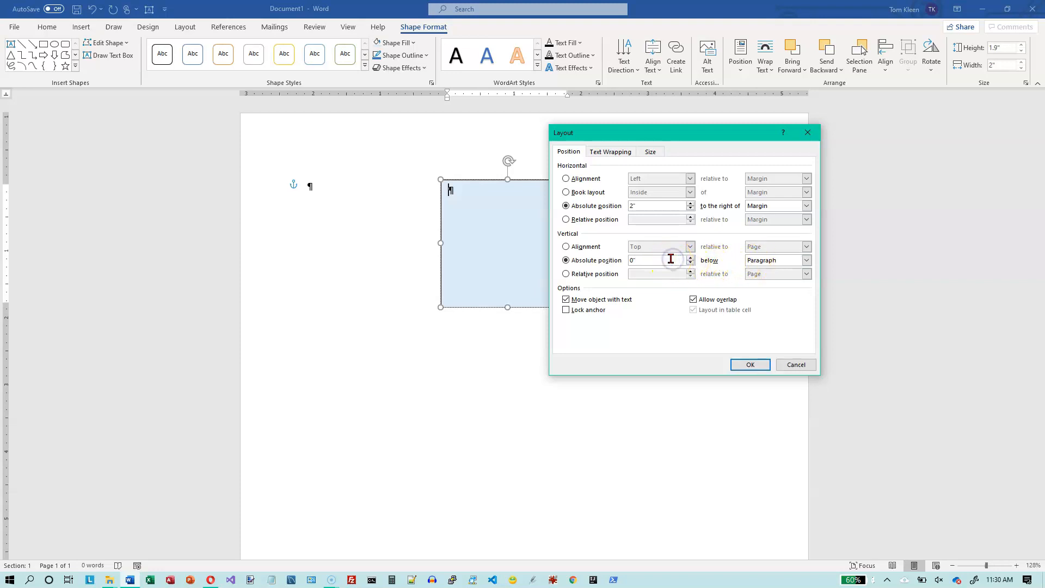
triple_click(656, 260)
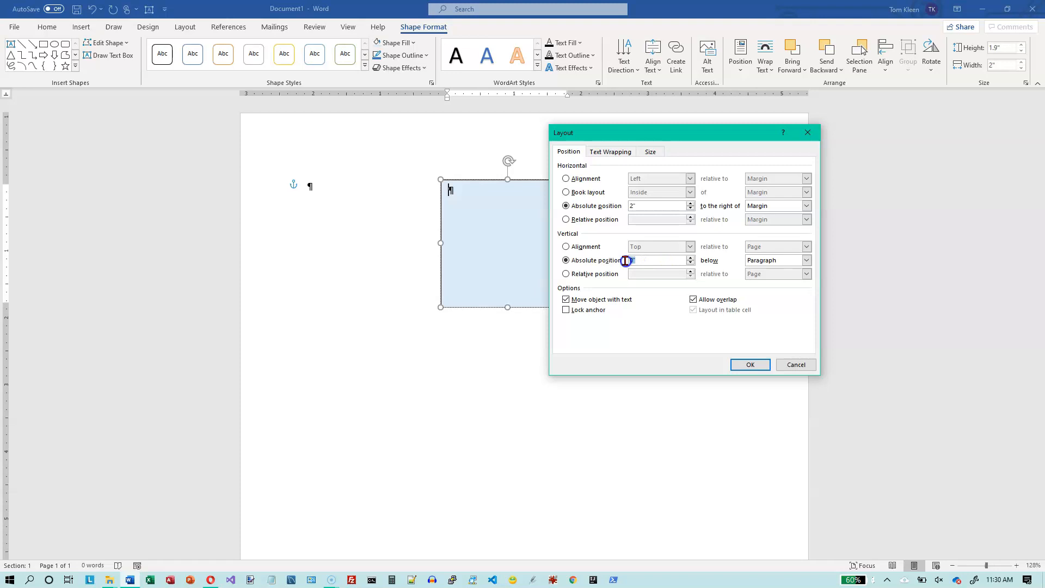
click(805, 260)
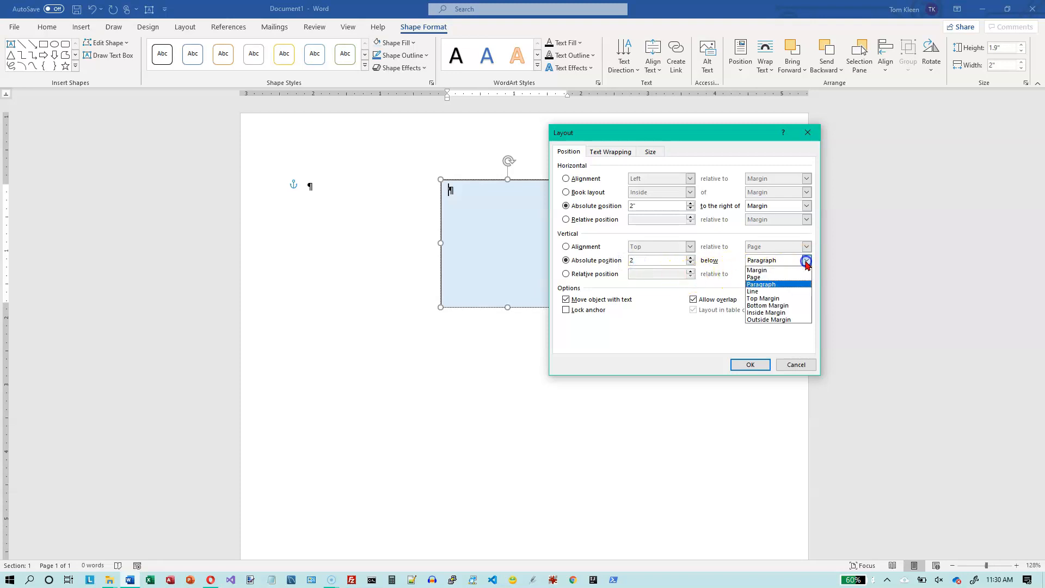
mouse_move(759, 270)
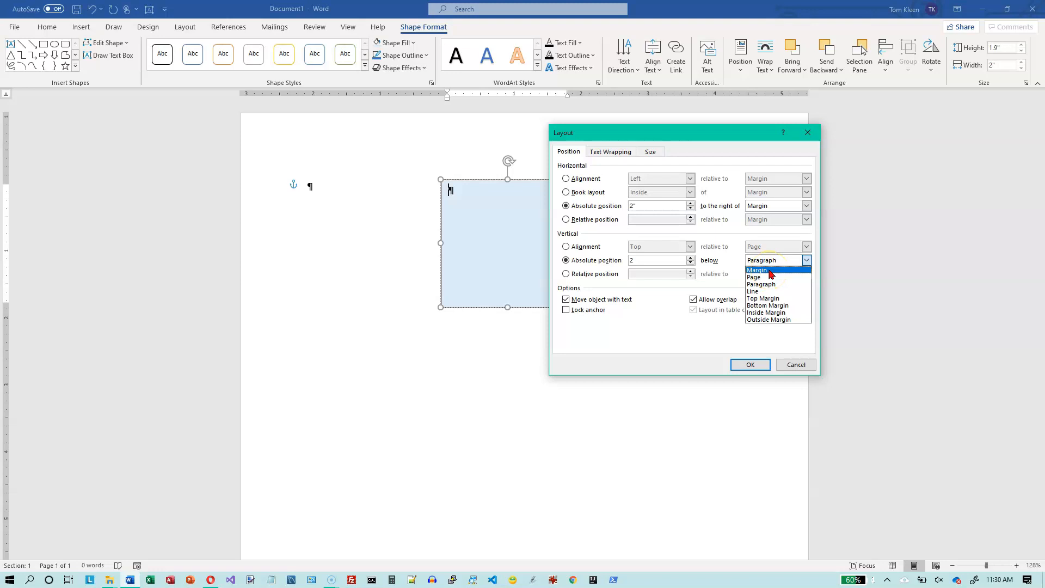
click(756, 270)
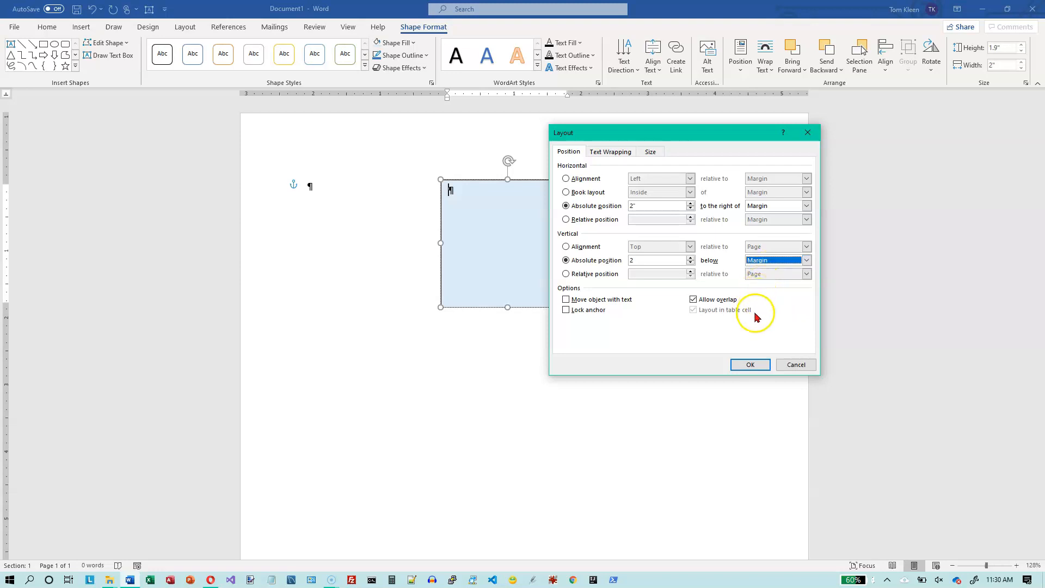
click(749, 364)
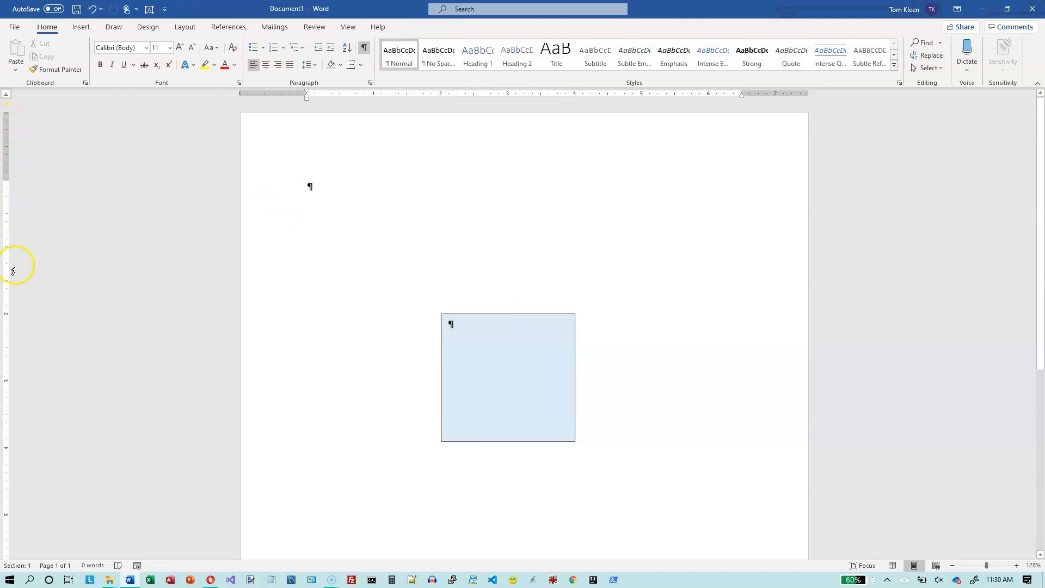
mouse_move(8, 317)
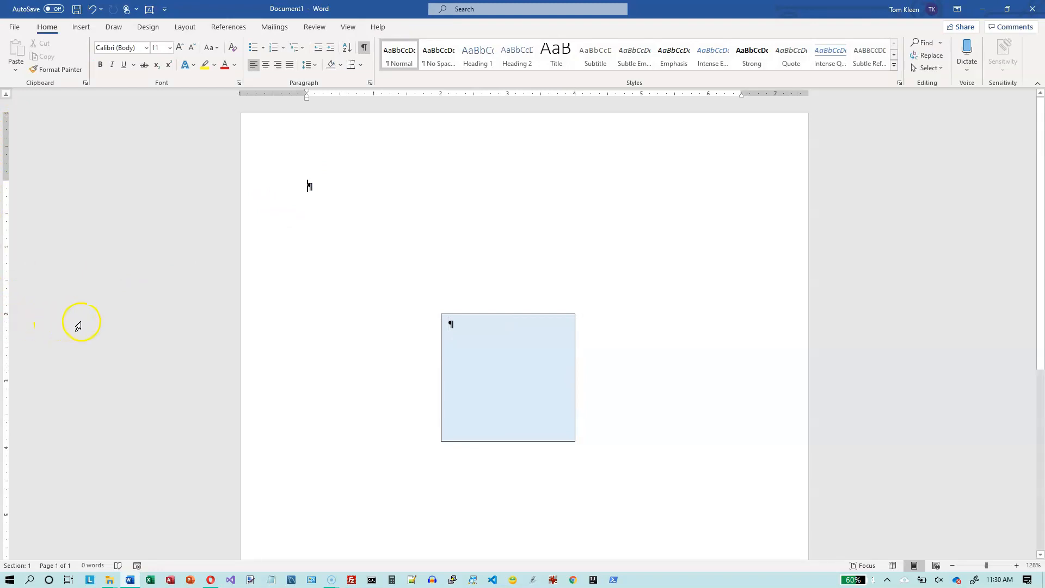
mouse_move(443, 317)
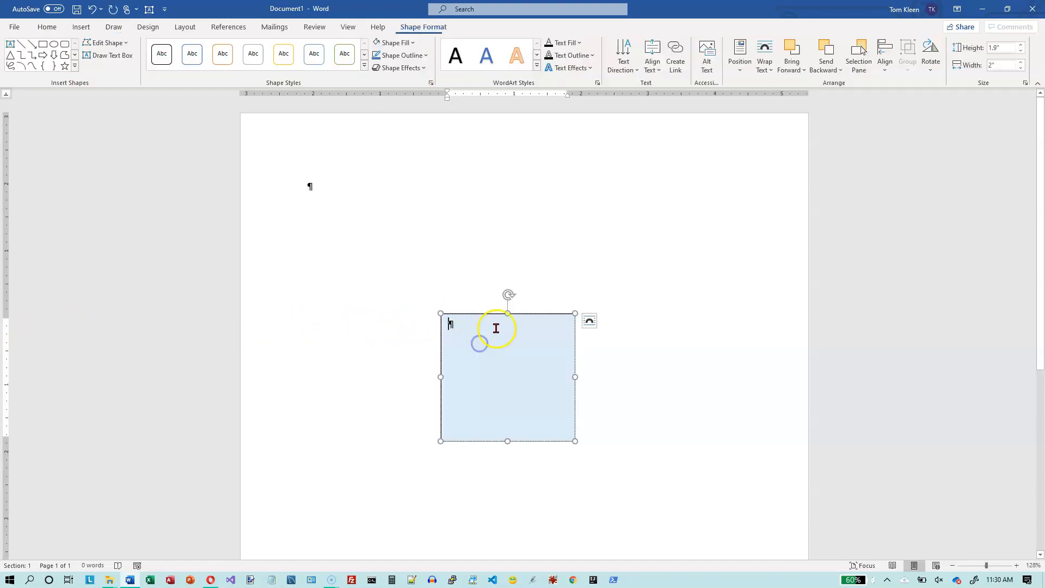
mouse_move(550, 159)
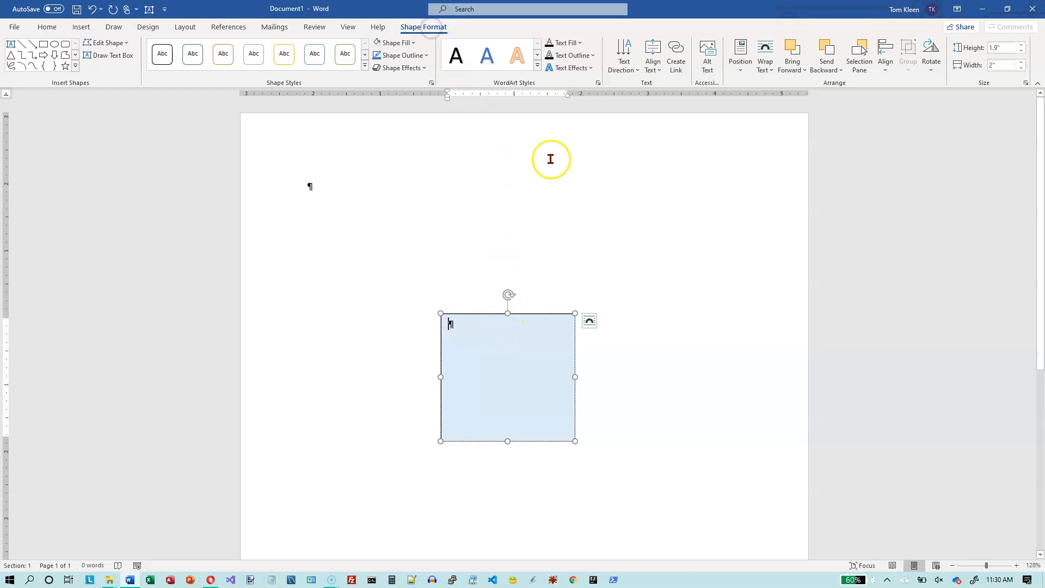
mouse_move(718, 91)
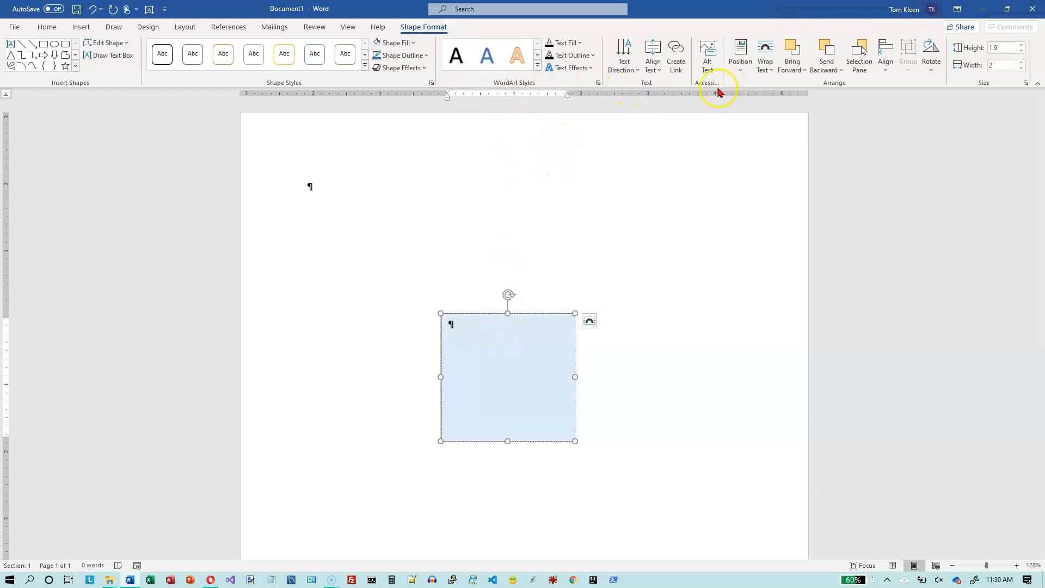
Set the vertical absolute position to 3" below Page in the Layout dialog, leaving it unapplied
click(740, 53)
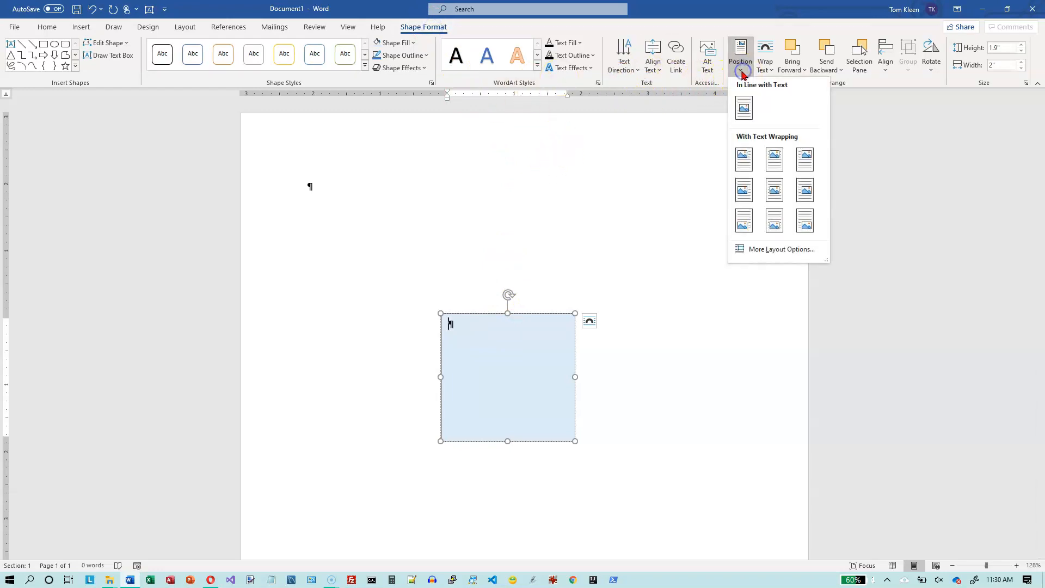
click(779, 248)
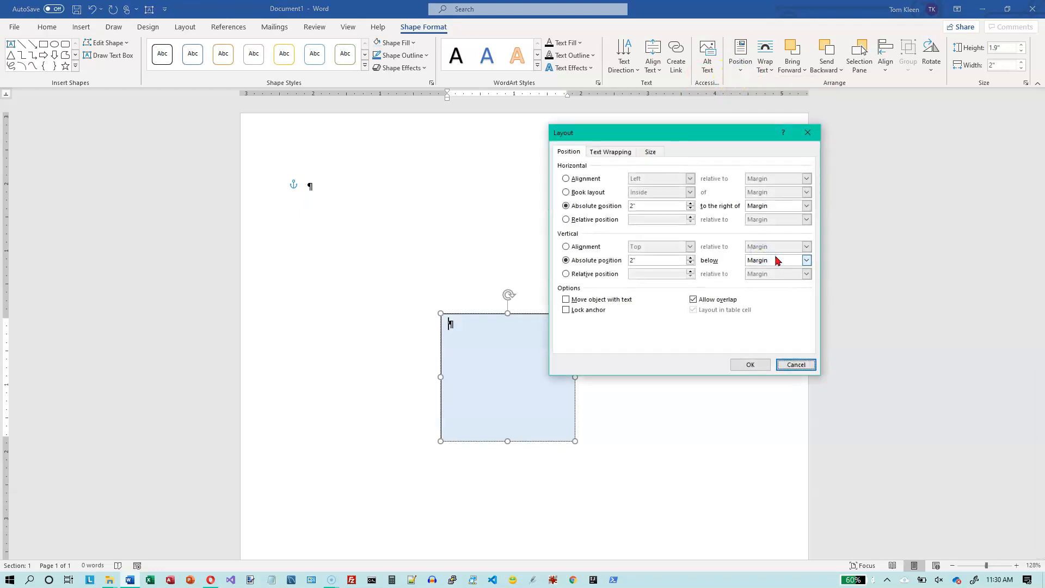
mouse_move(468, 207)
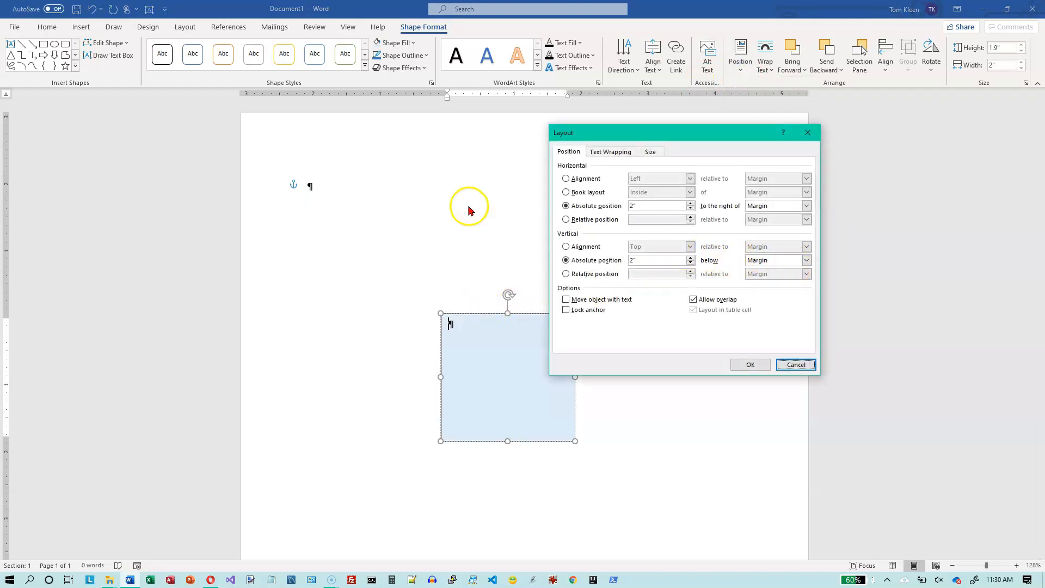
mouse_move(831, 273)
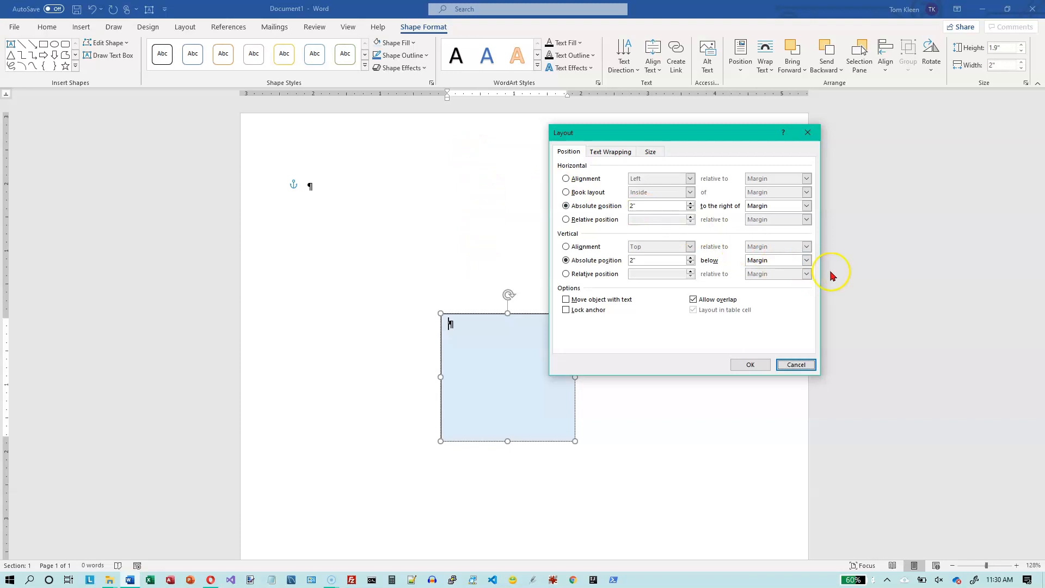
mouse_move(806, 260)
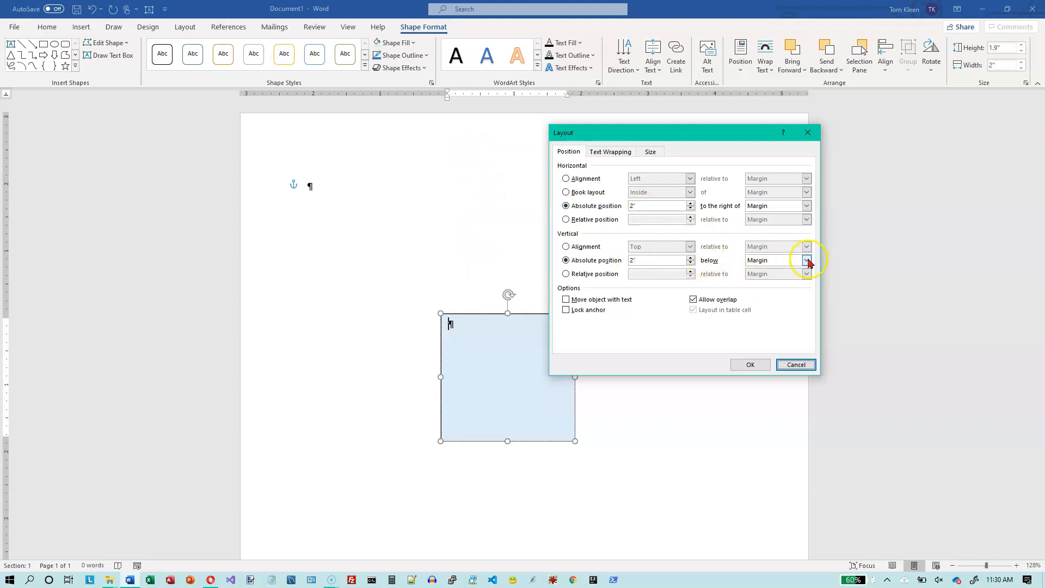
click(806, 260)
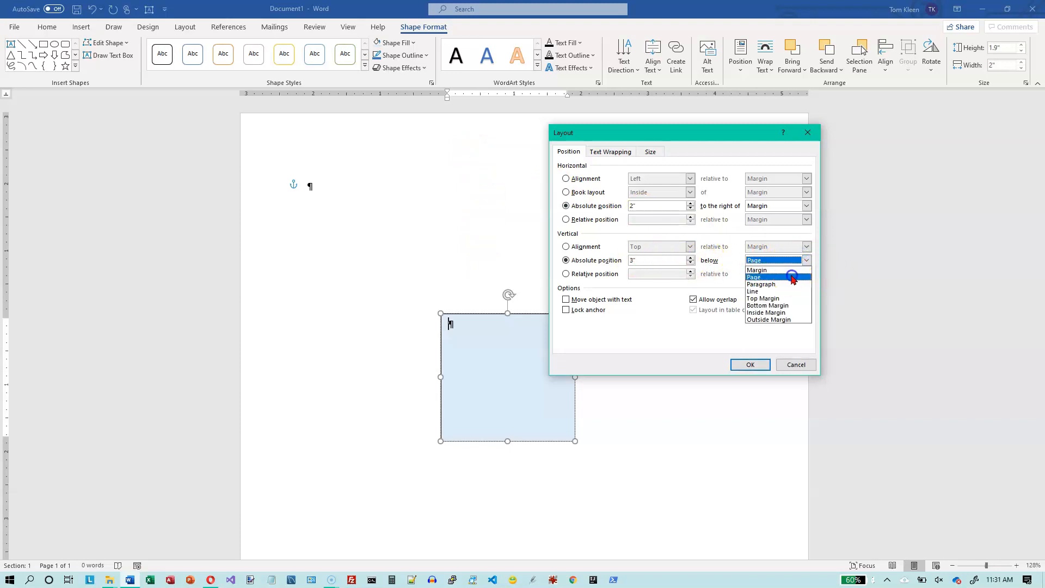
click(755, 276)
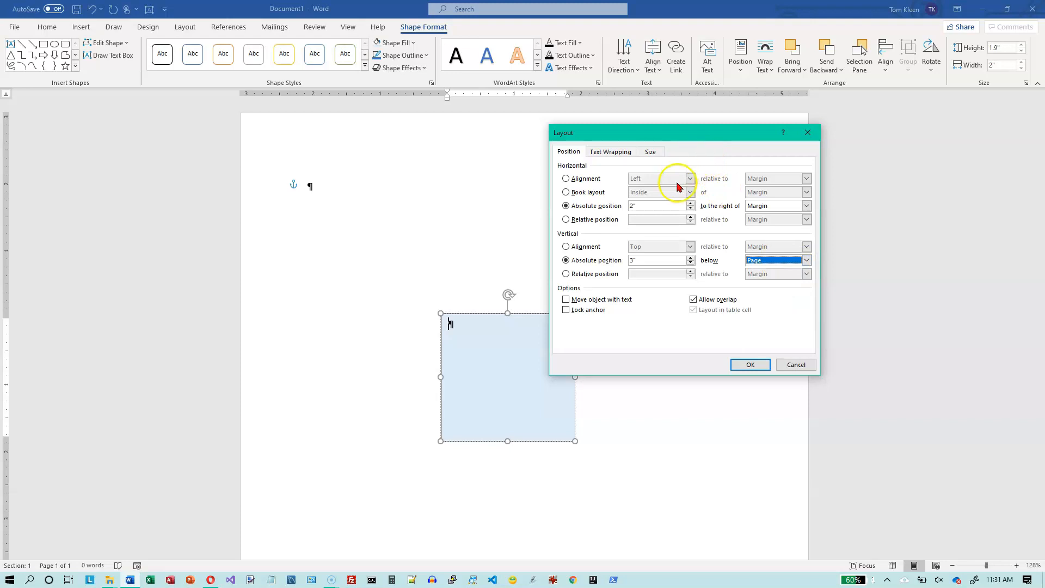
mouse_move(666, 259)
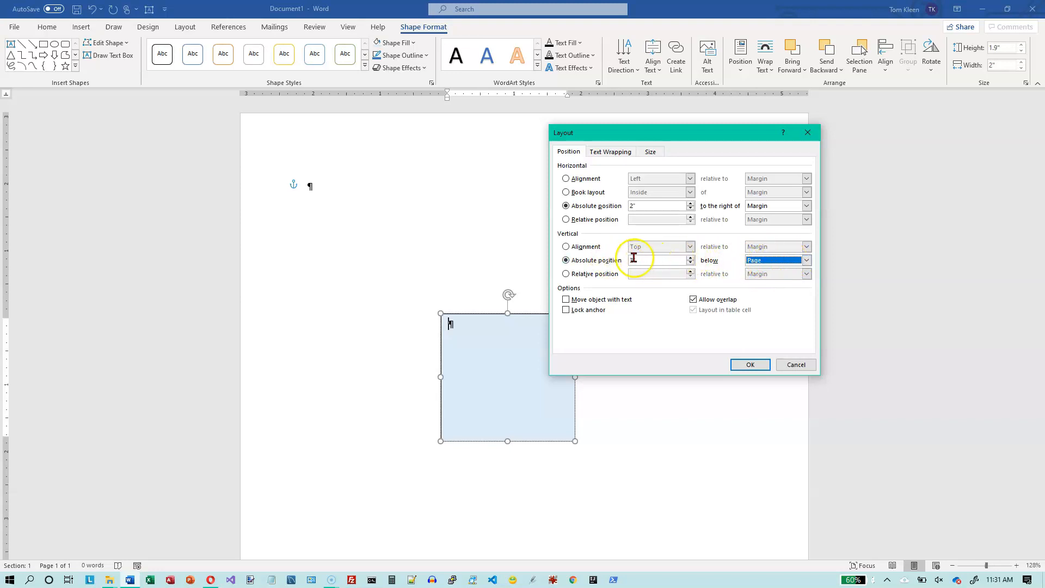
text(3)
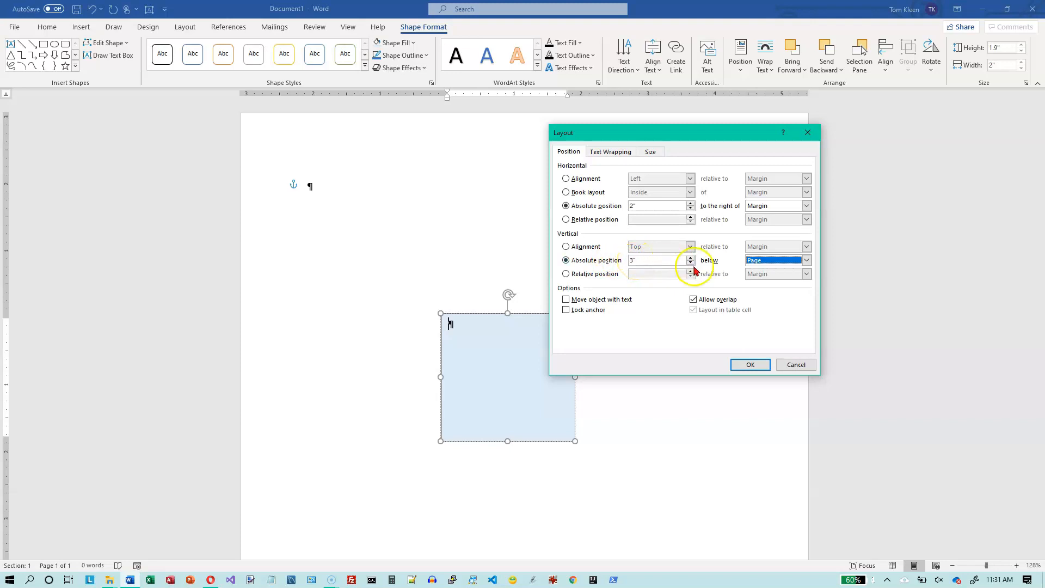
click(806, 260)
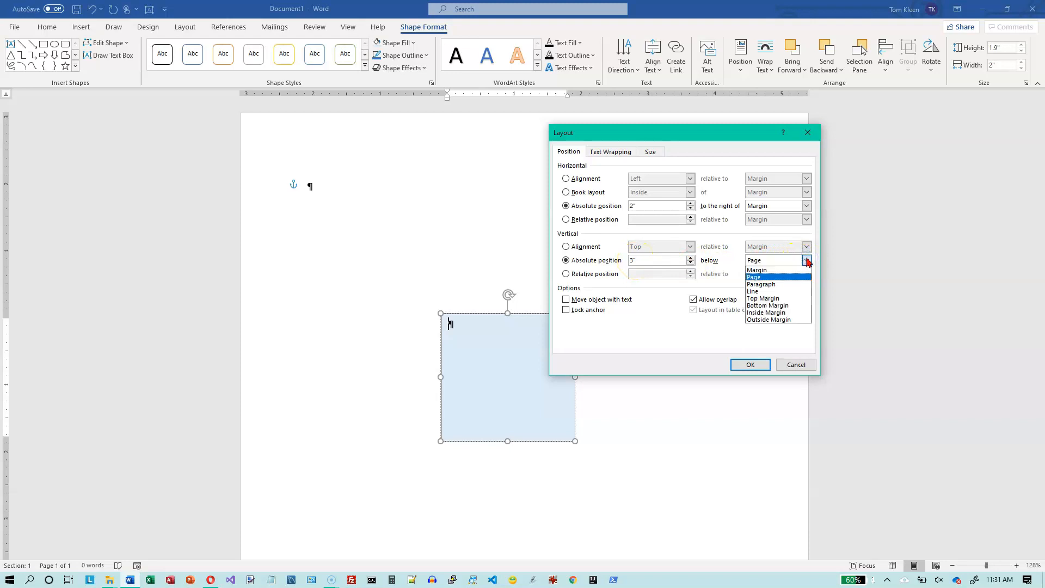
mouse_move(759, 284)
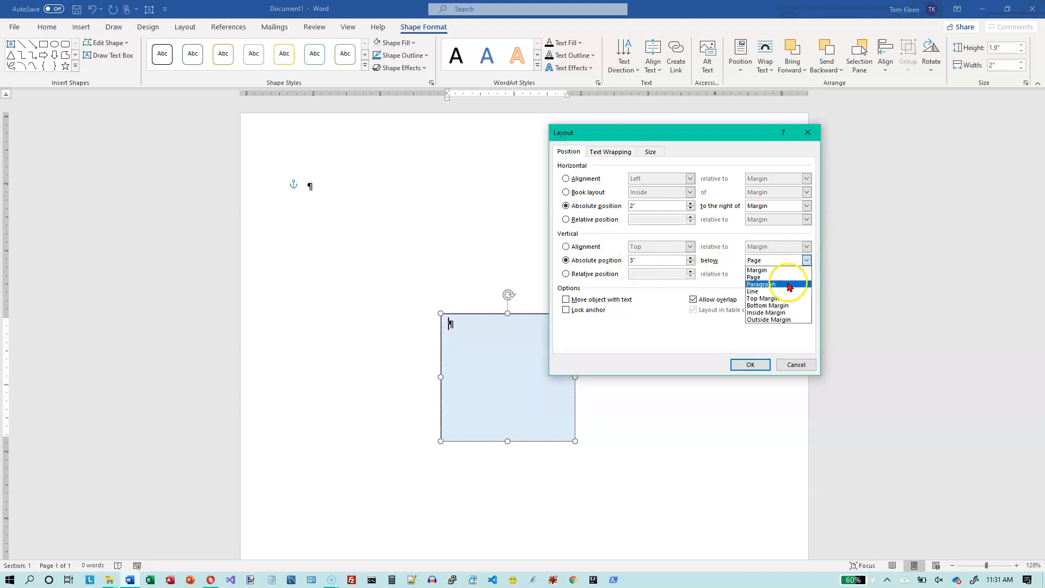
mouse_move(778, 269)
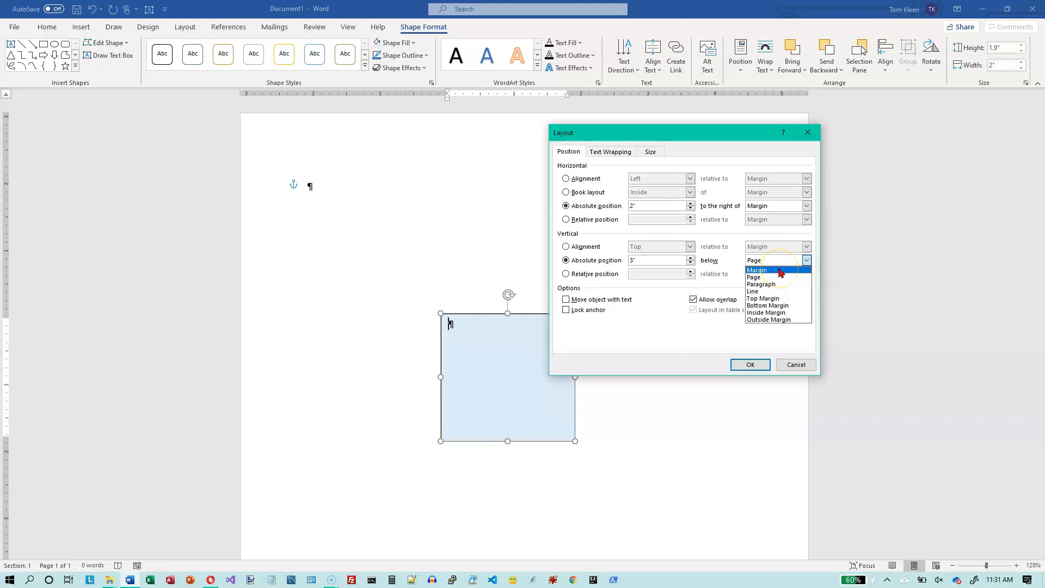
mouse_move(760, 283)
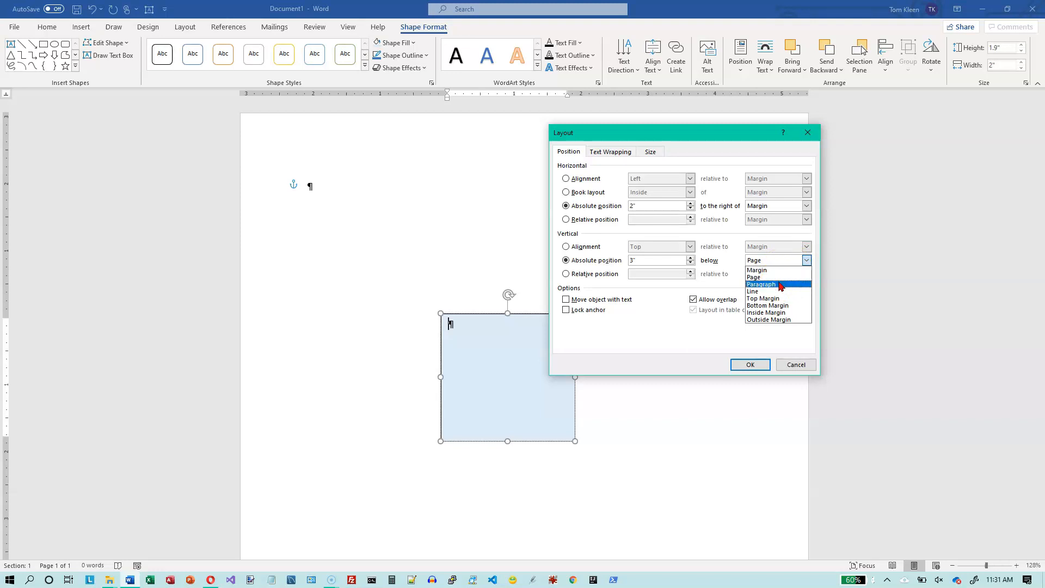
mouse_move(763, 298)
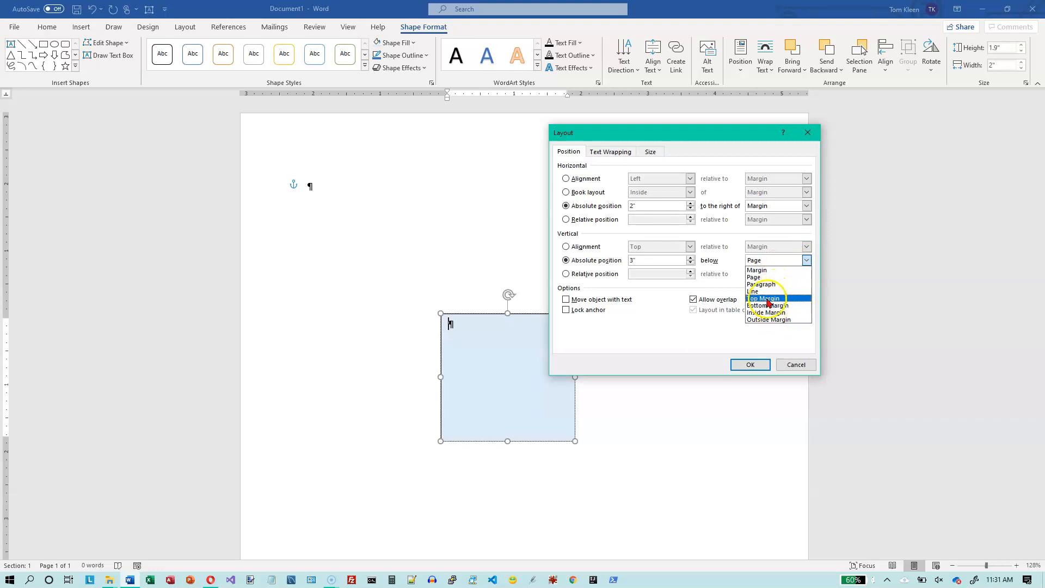
mouse_move(765, 319)
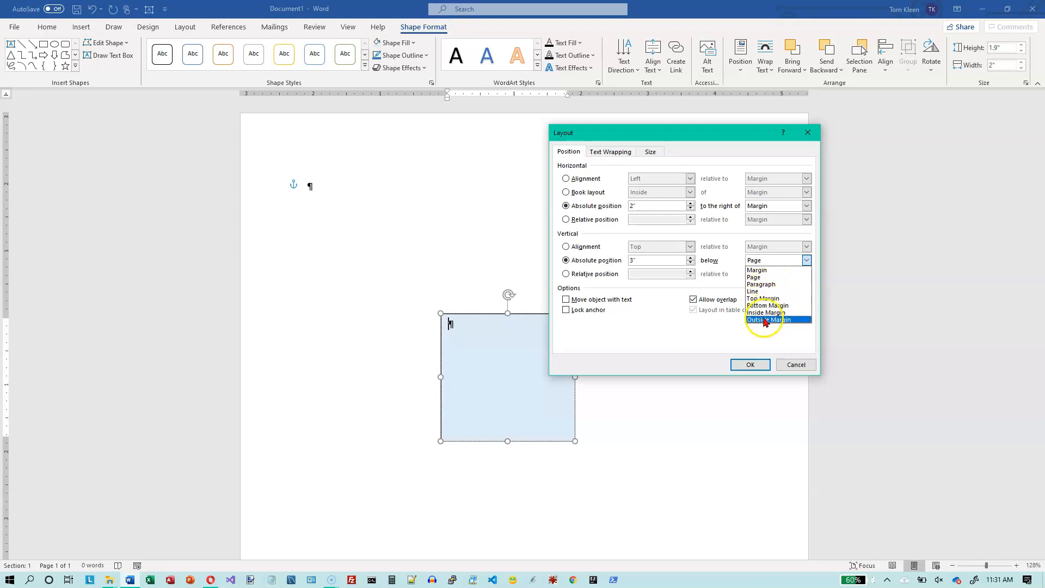